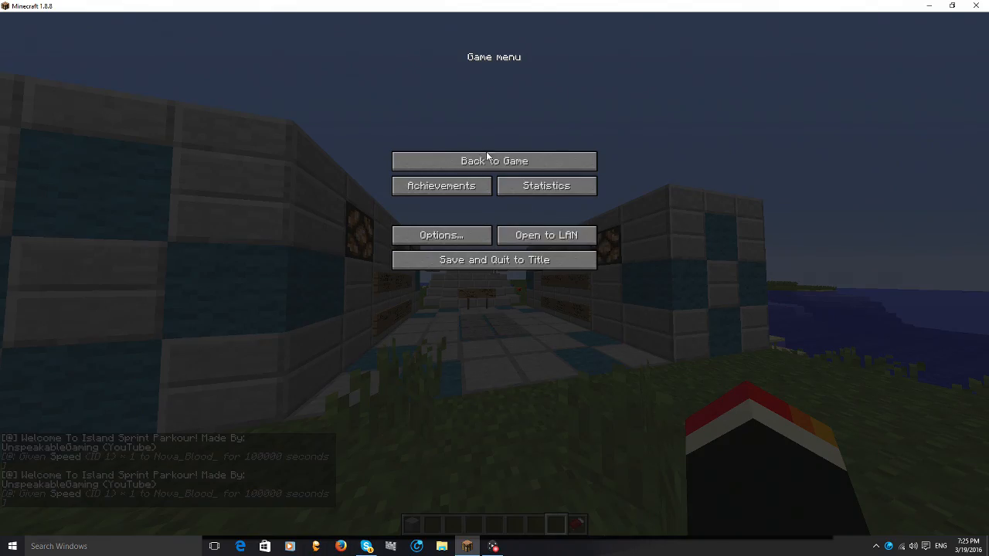
Resume the Island Sprint Parkour game from the Game menu and walk onto the grass.
left_click(493, 161)
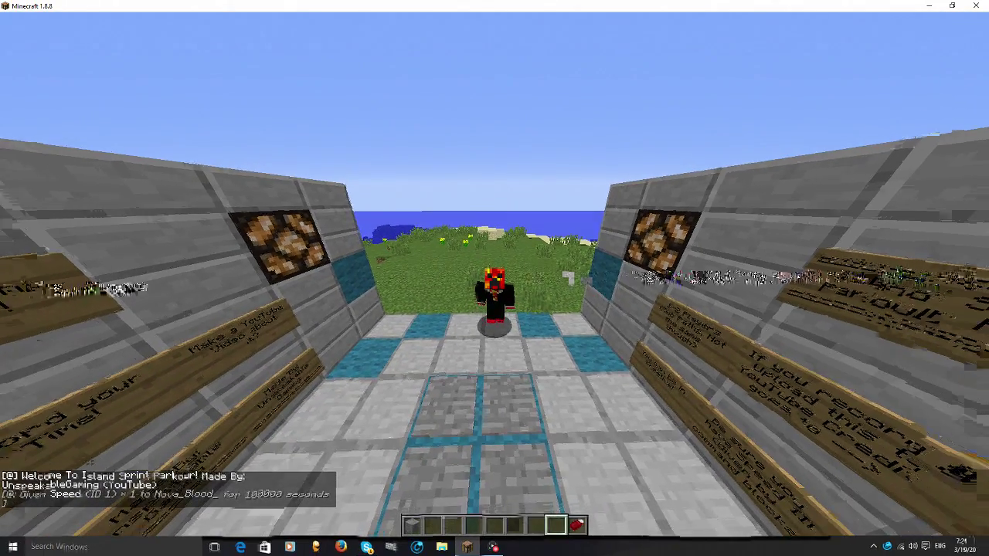
mouse_move(494, 278)
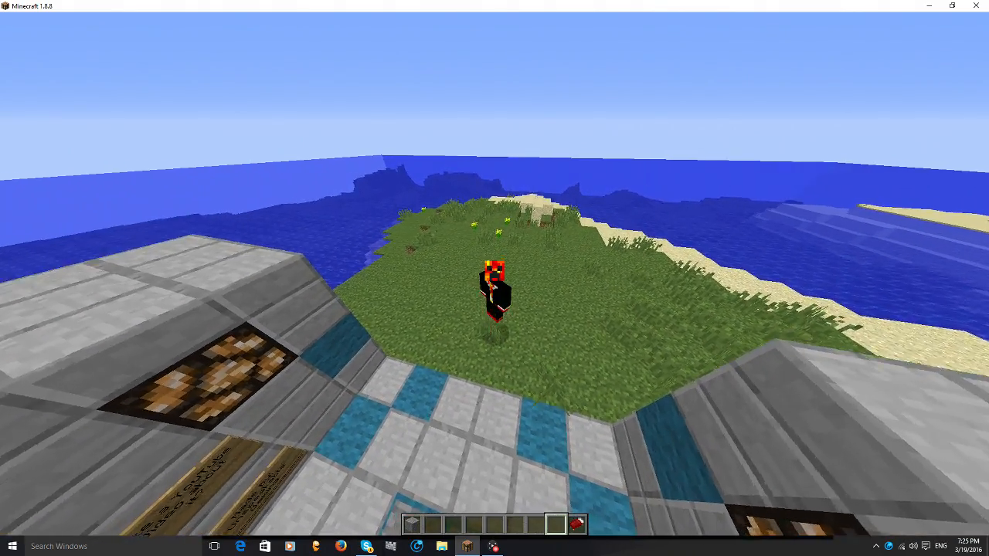
mouse_move(494, 278)
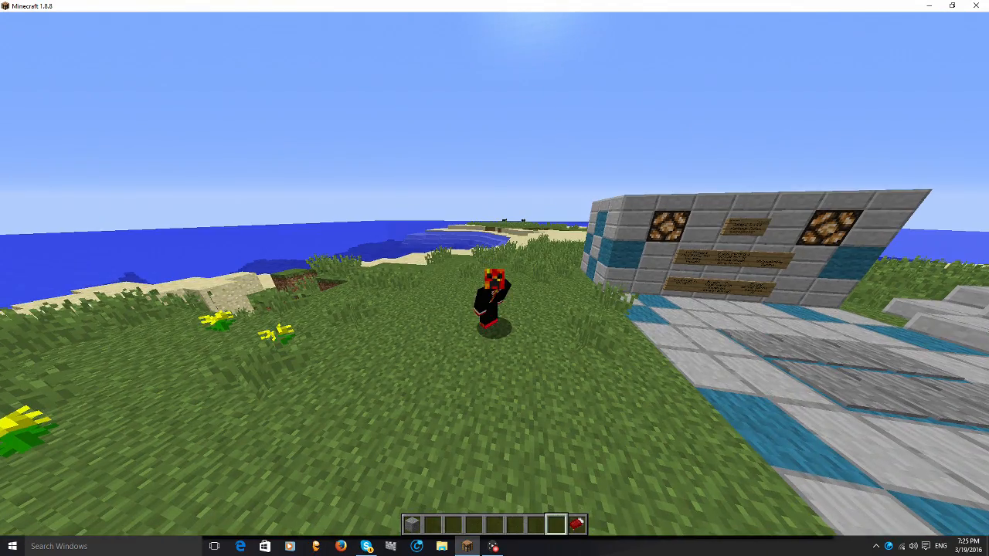
mouse_move(494, 278)
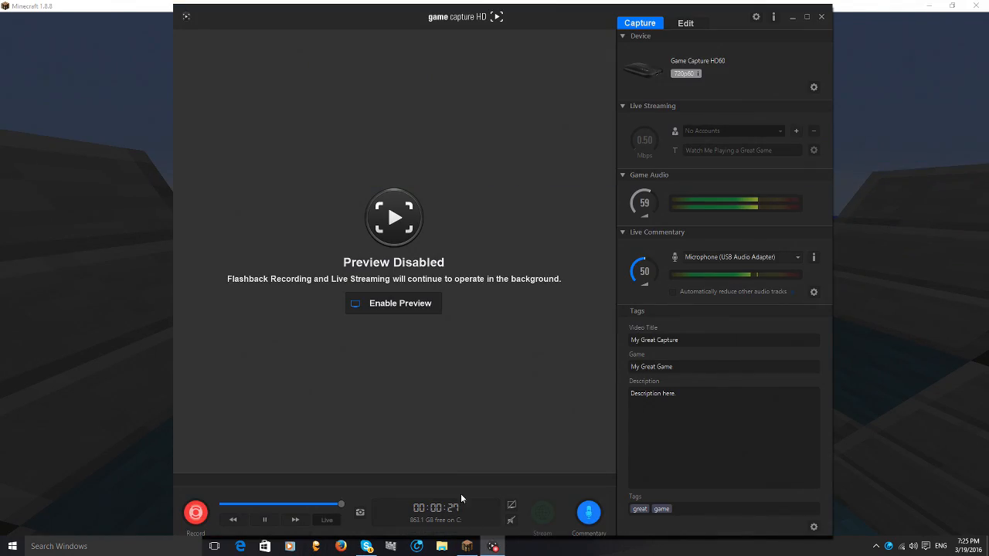
Dismiss the Game Capture HD window to show the Minecraft island run again.
left_click(393, 303)
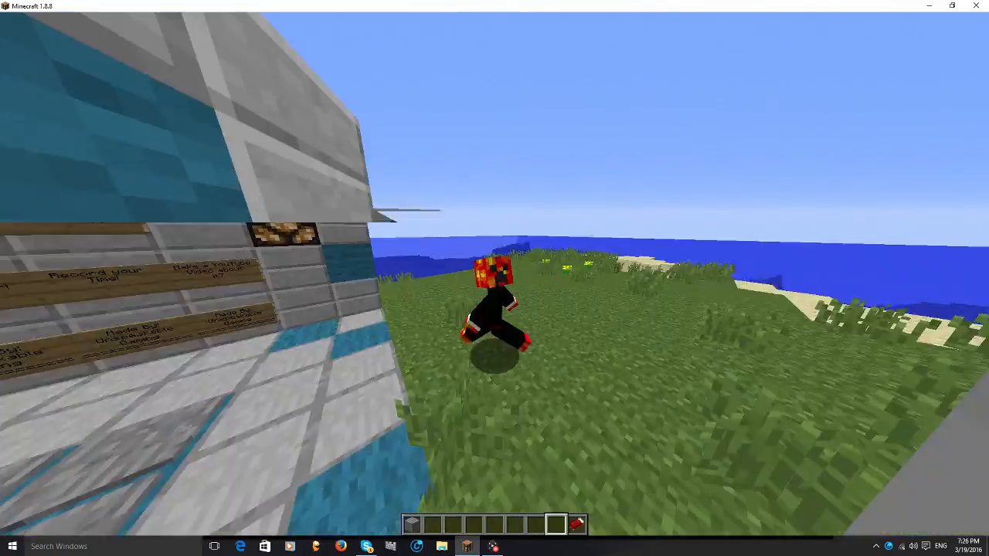
mouse_move(495, 278)
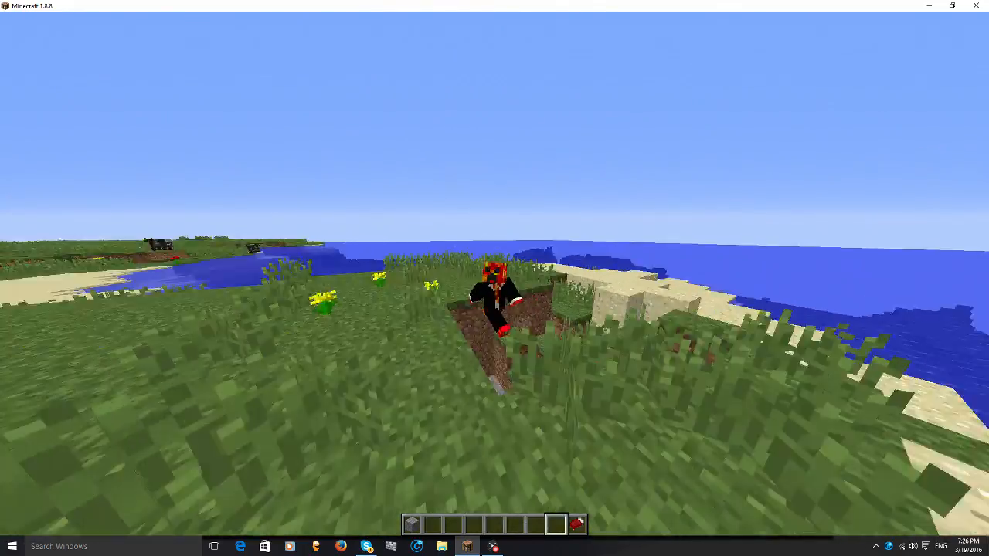
mouse_move(494, 278)
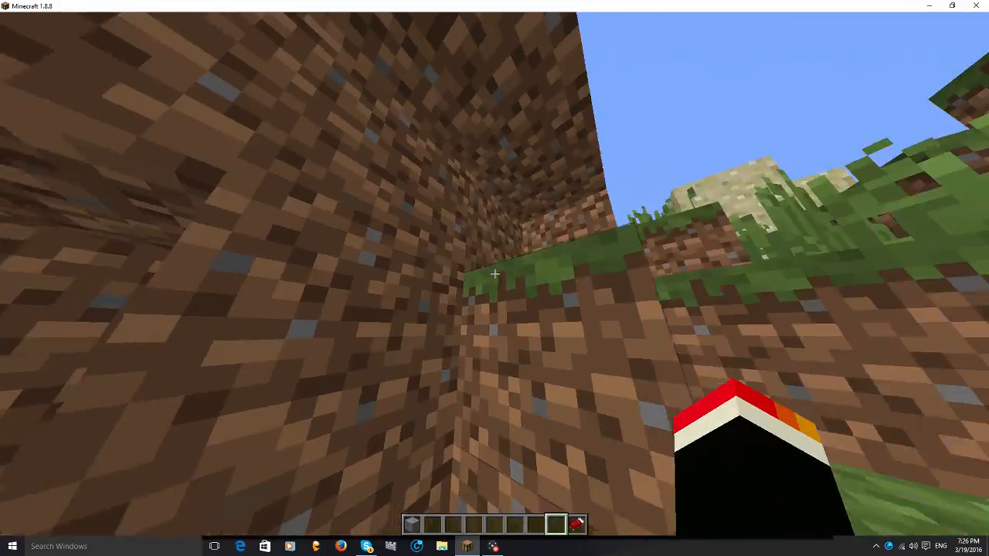
mouse_move(495, 278)
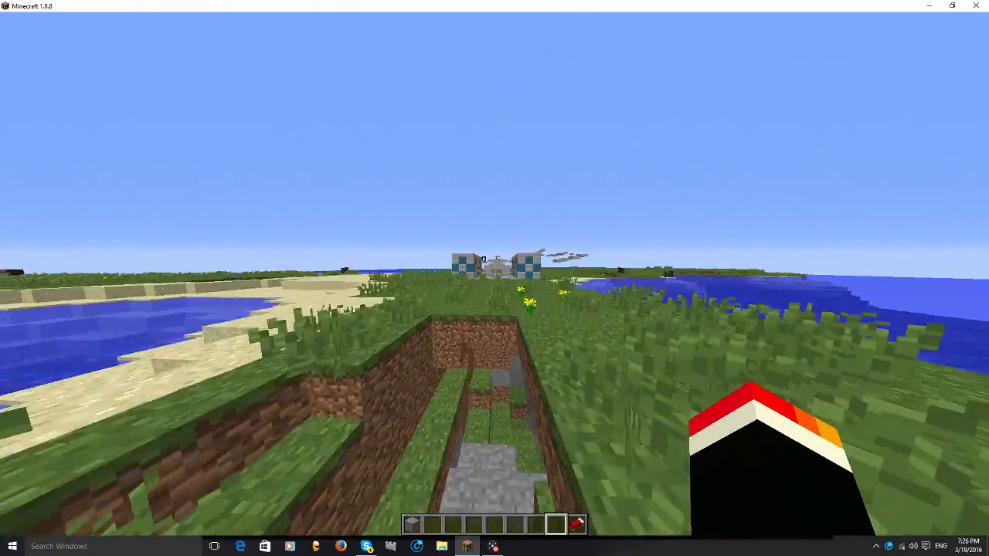
mouse_move(494, 278)
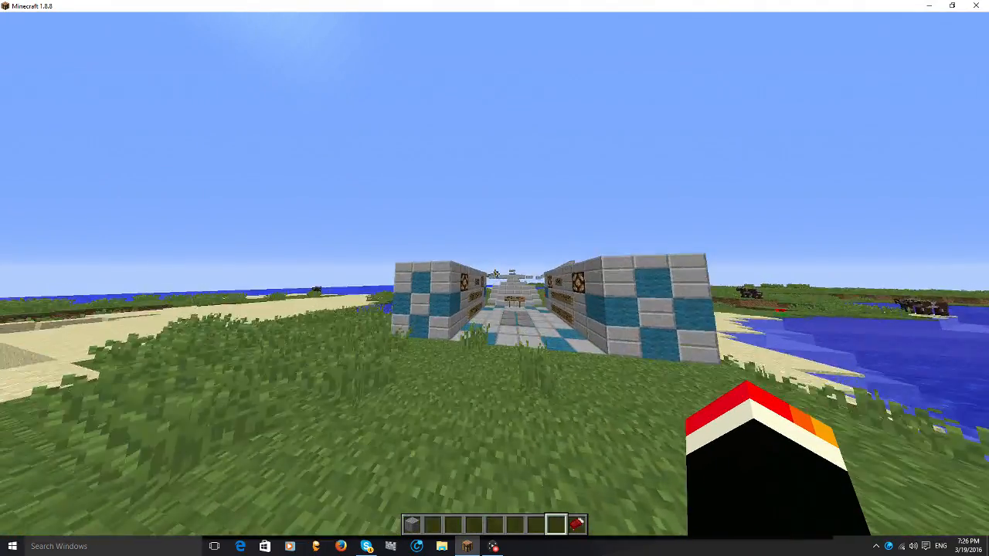
Sprint around the island past the rules signs back to the start corridor.
key("w")
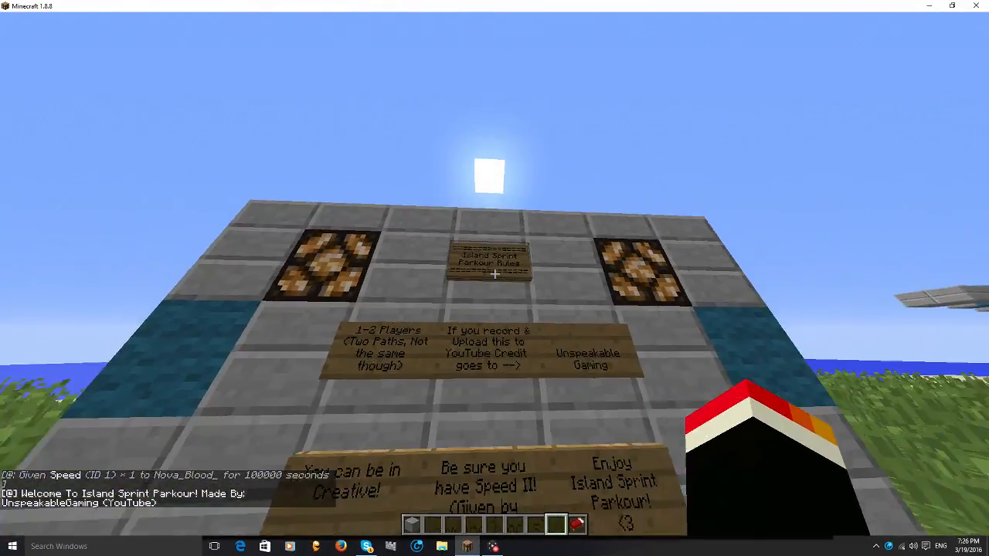
mouse_move(494, 278)
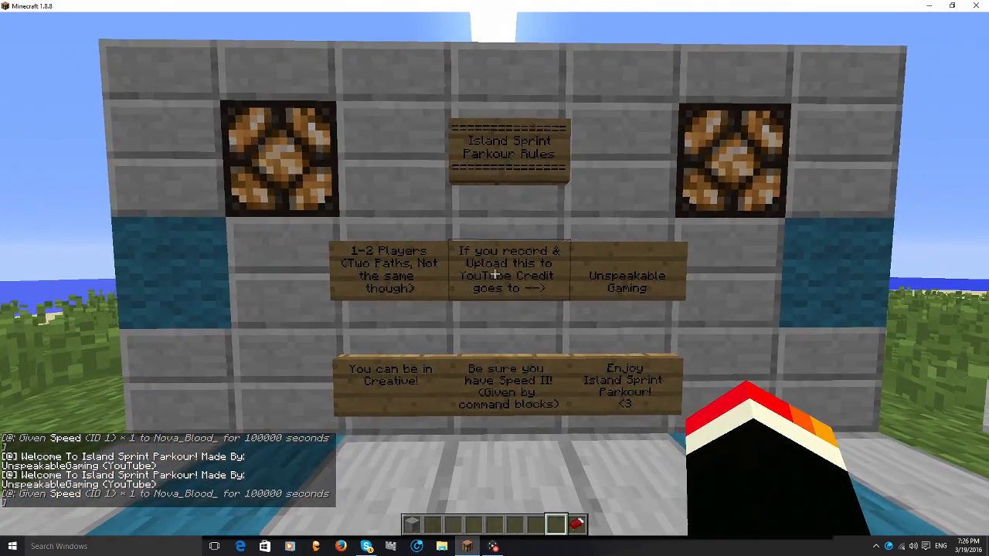
mouse_move(495, 275)
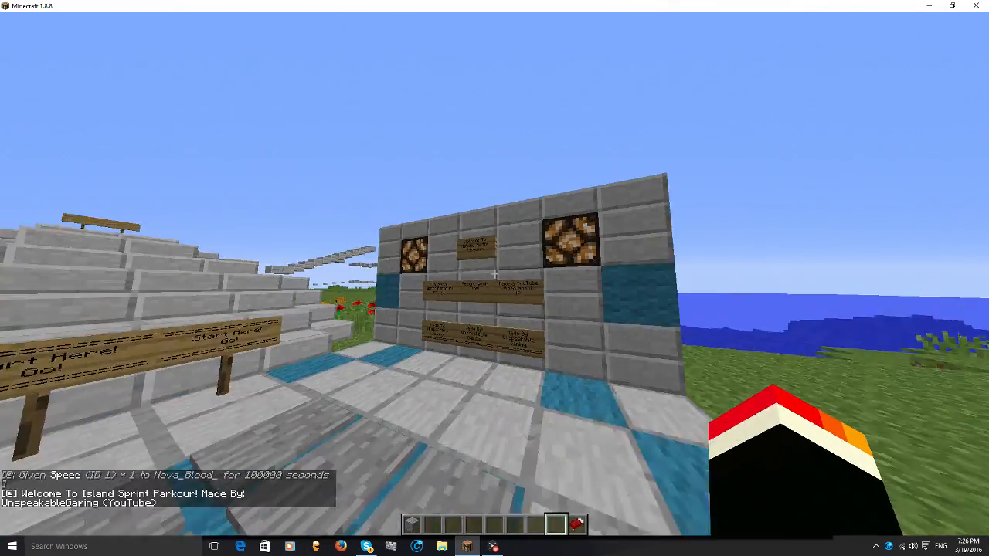
mouse_move(494, 279)
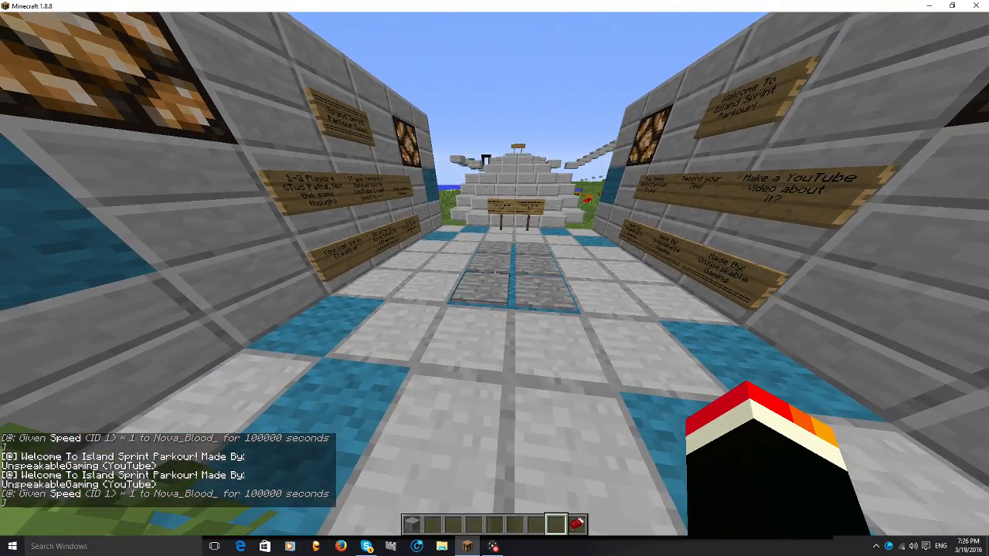
mouse_move(494, 278)
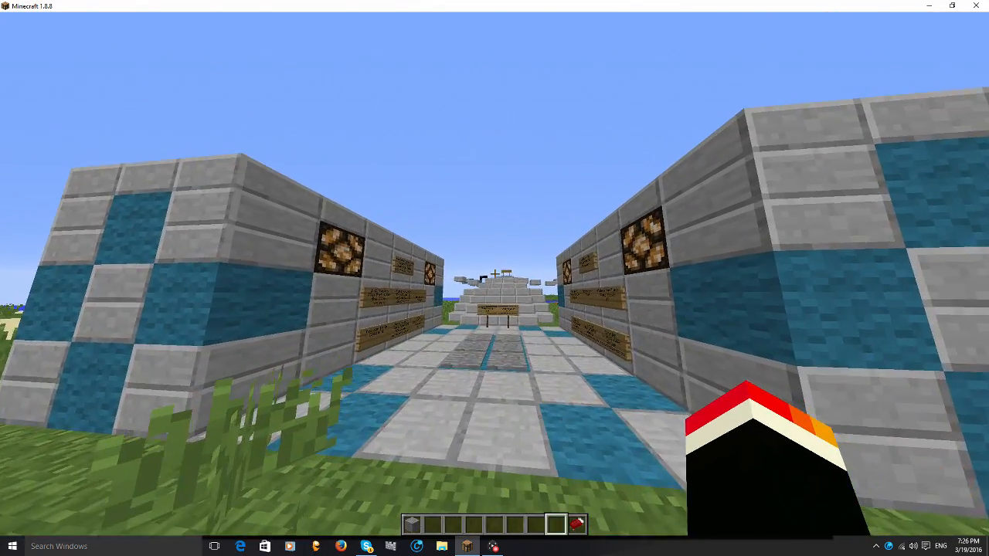
key("Escape")
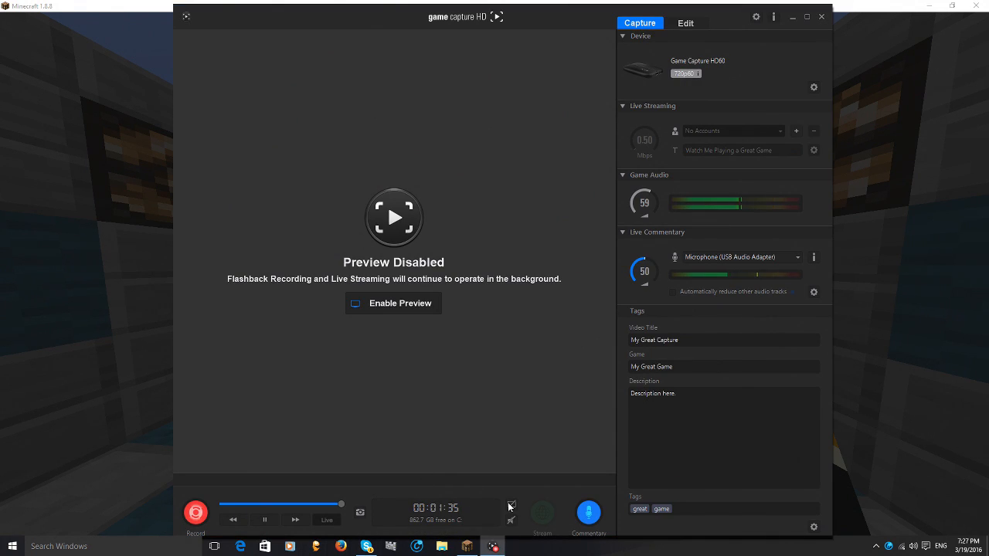
left_click(393, 303)
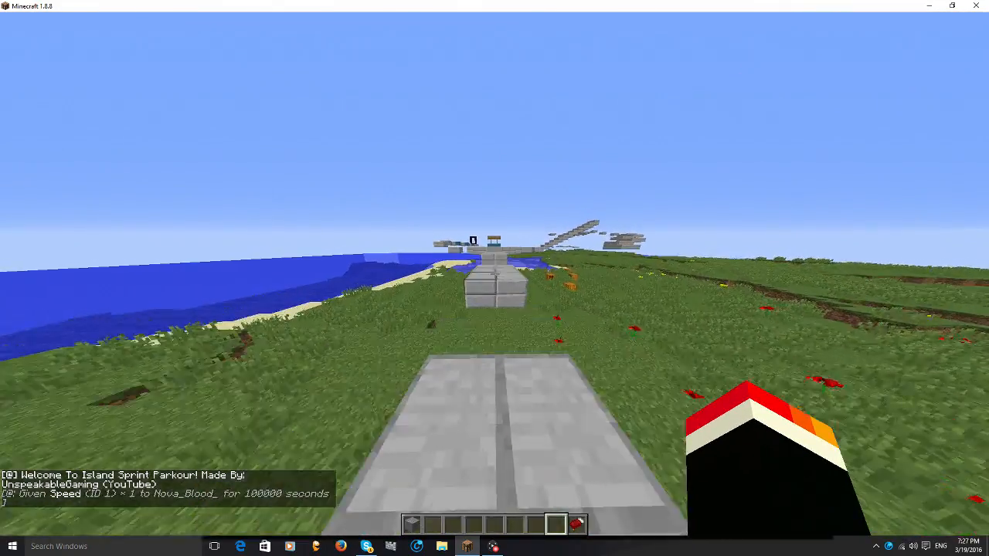
mouse_move(494, 278)
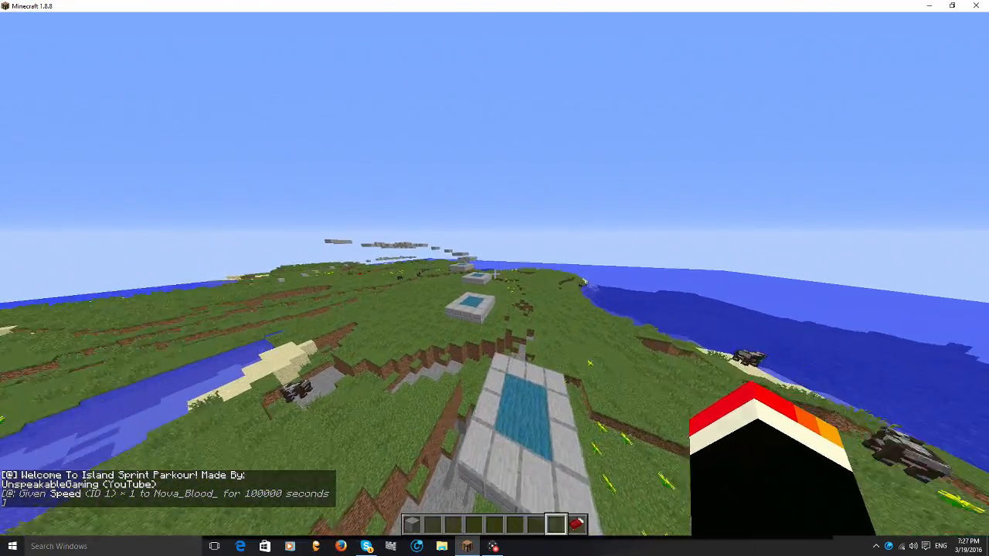
mouse_move(495, 278)
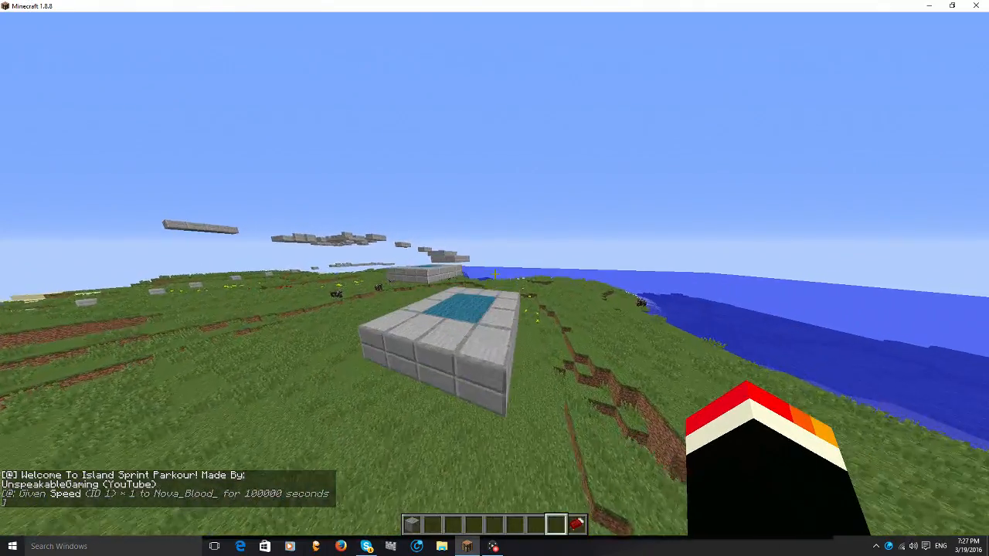
mouse_move(494, 278)
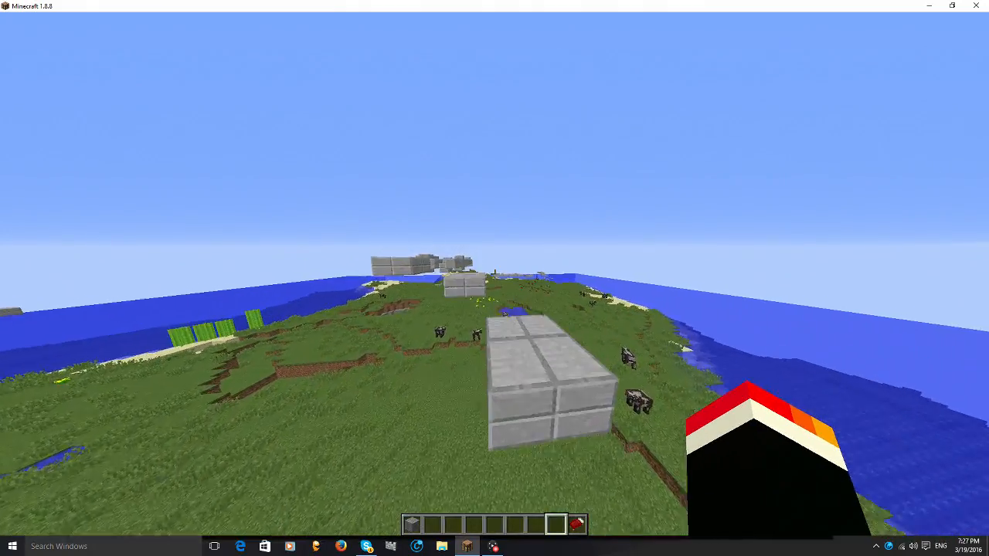
mouse_move(495, 278)
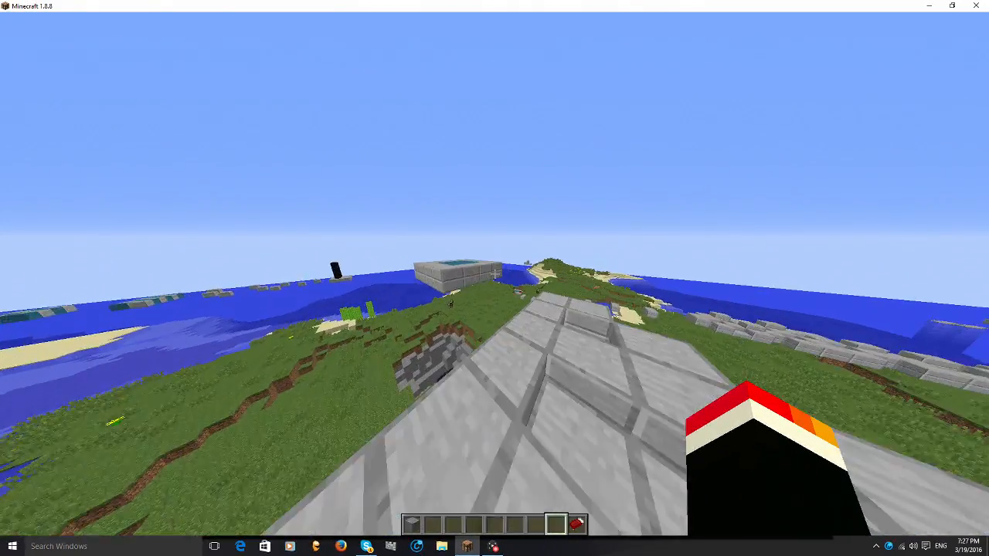
mouse_move(494, 278)
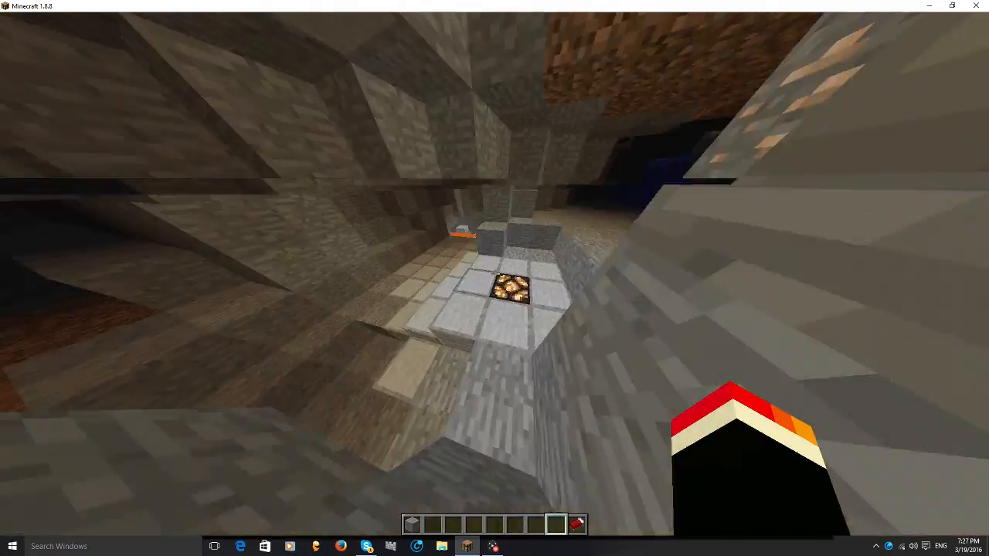
mouse_move(495, 278)
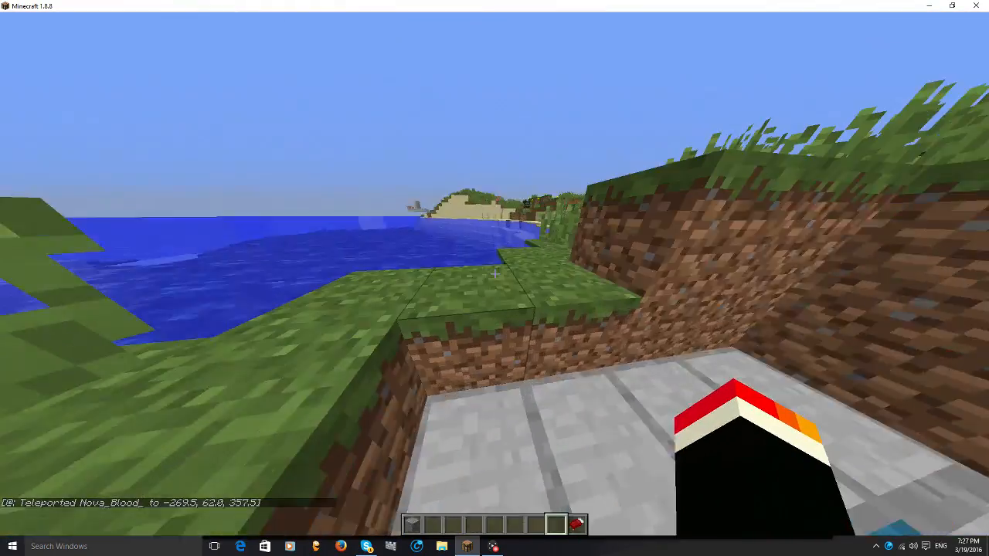
mouse_move(494, 278)
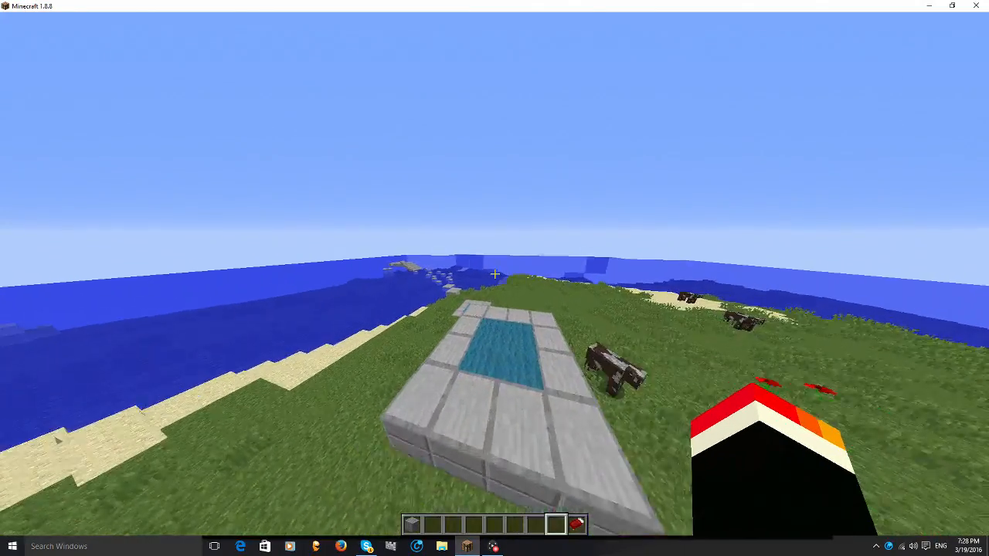
mouse_move(494, 278)
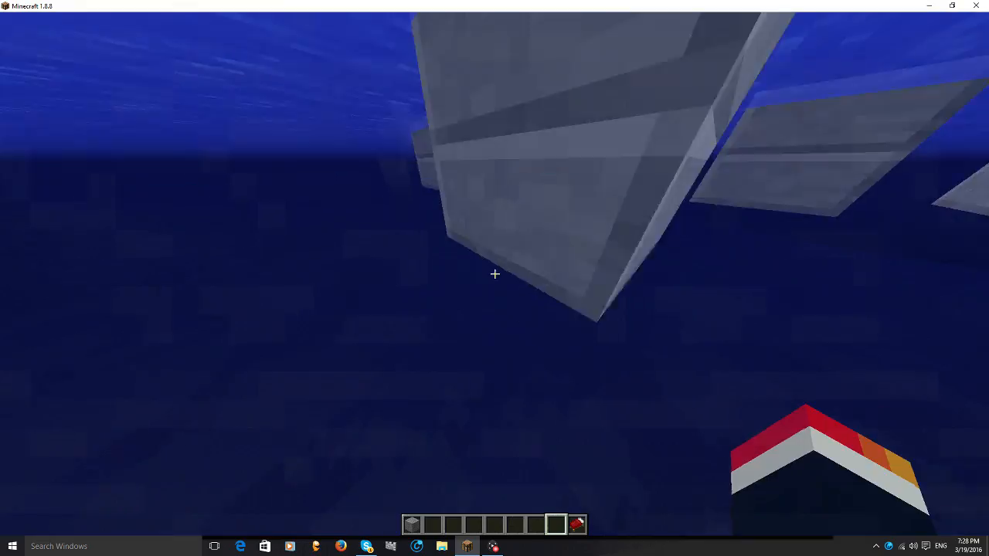
mouse_move(495, 273)
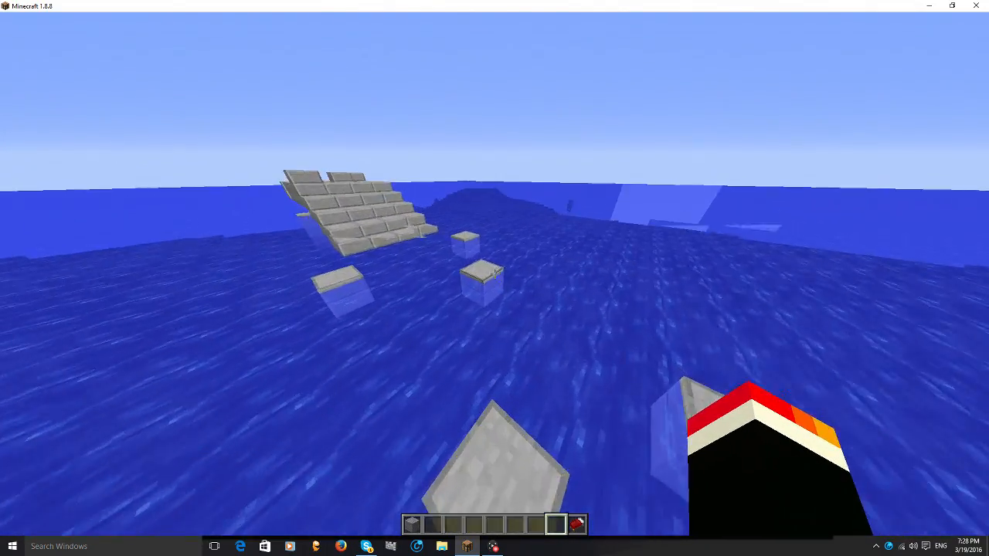
mouse_move(495, 278)
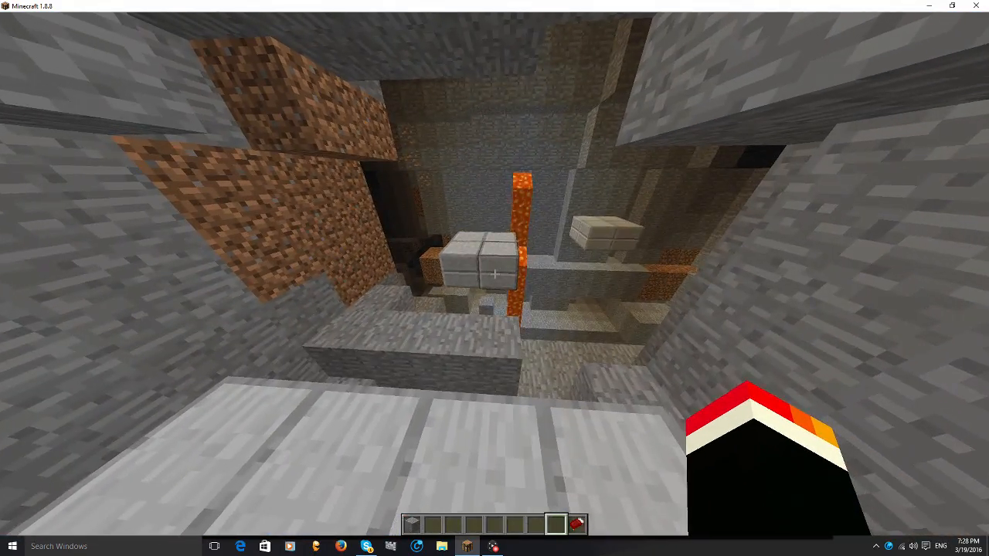
mouse_move(494, 278)
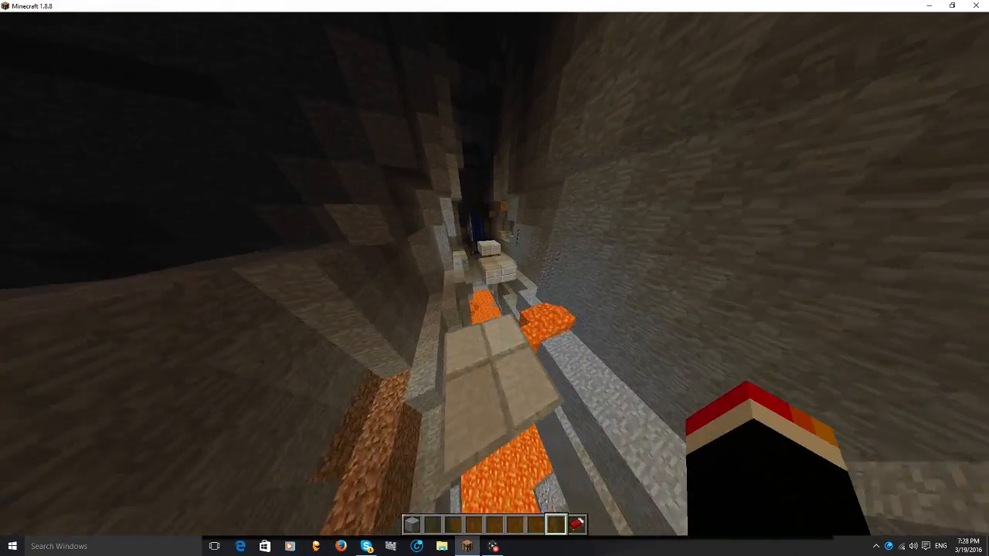
mouse_move(494, 278)
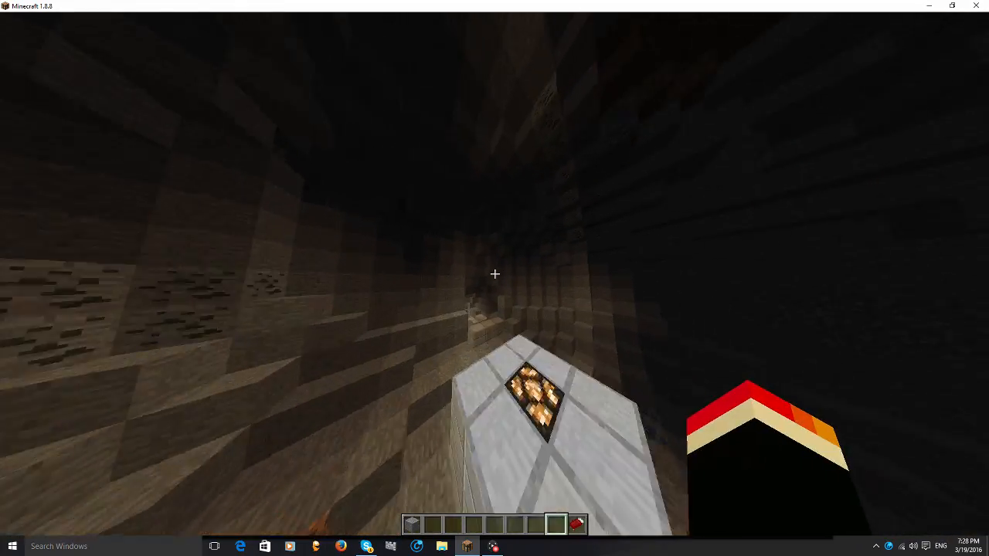
mouse_move(494, 278)
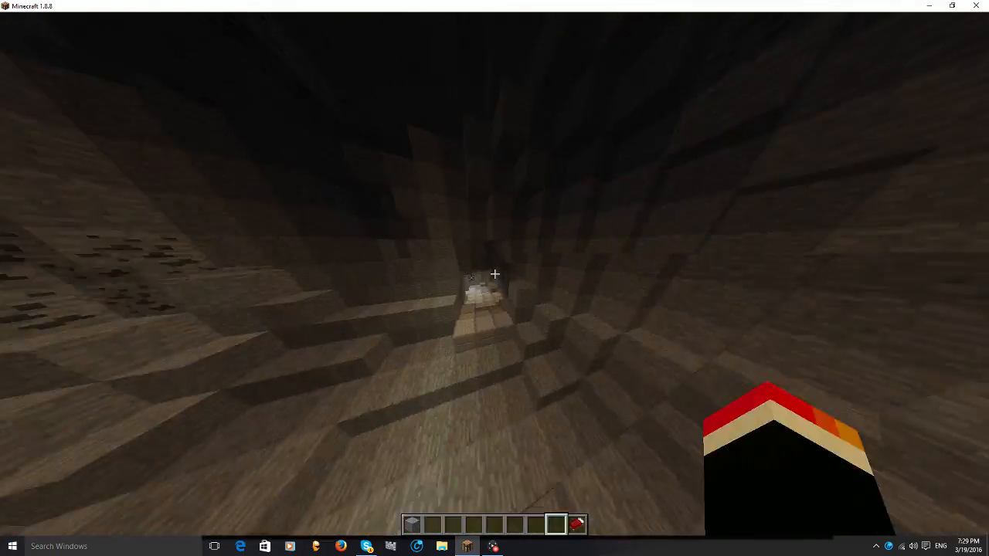
mouse_move(495, 278)
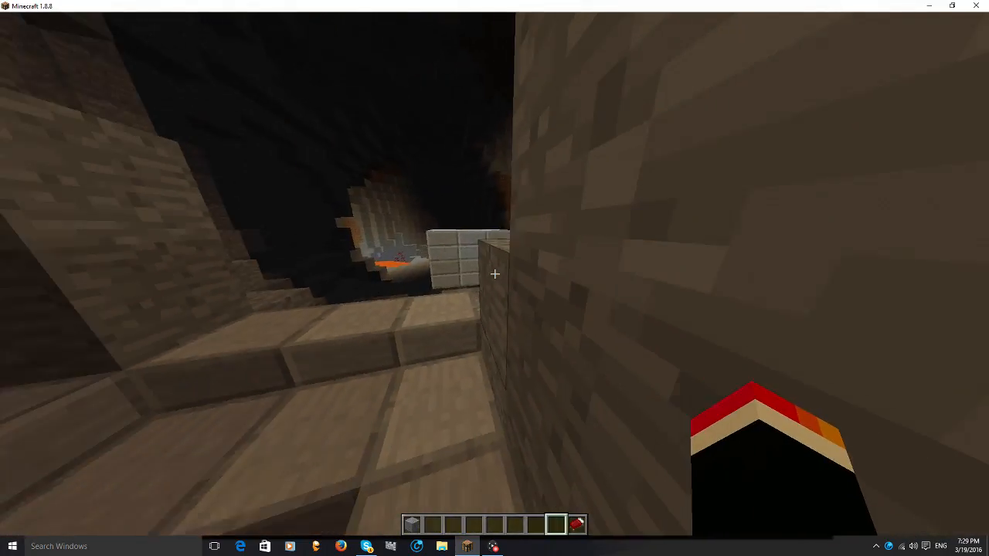
mouse_move(494, 274)
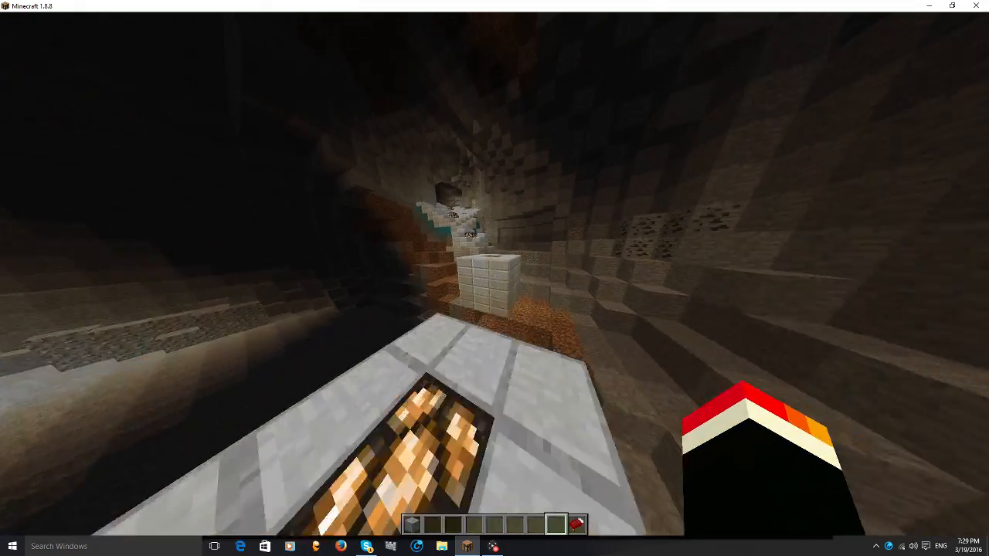
mouse_move(494, 278)
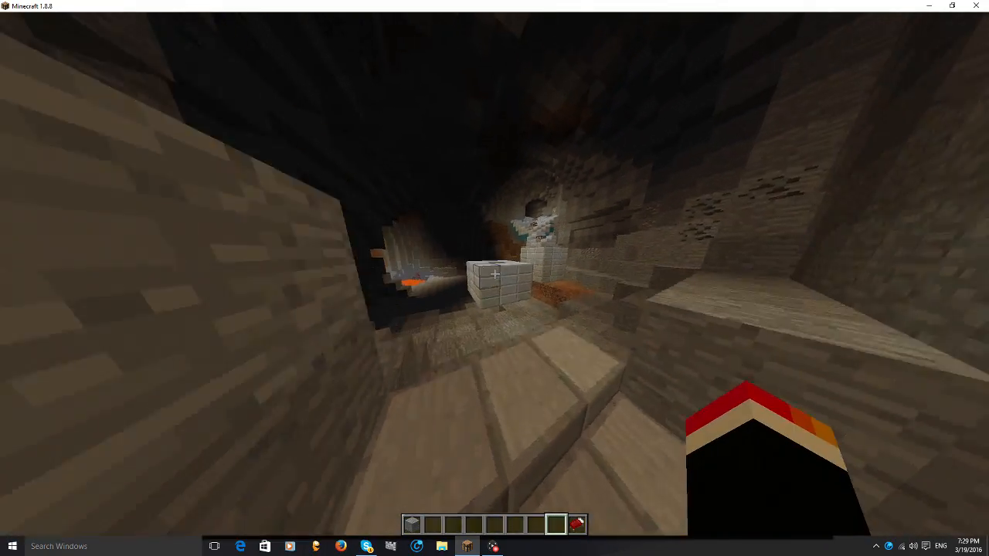
mouse_move(494, 278)
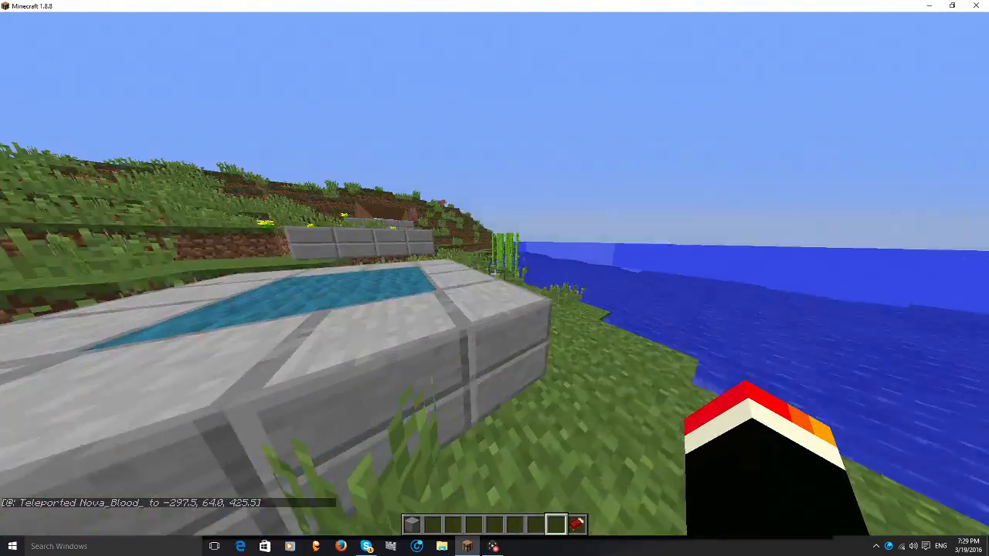
mouse_move(495, 279)
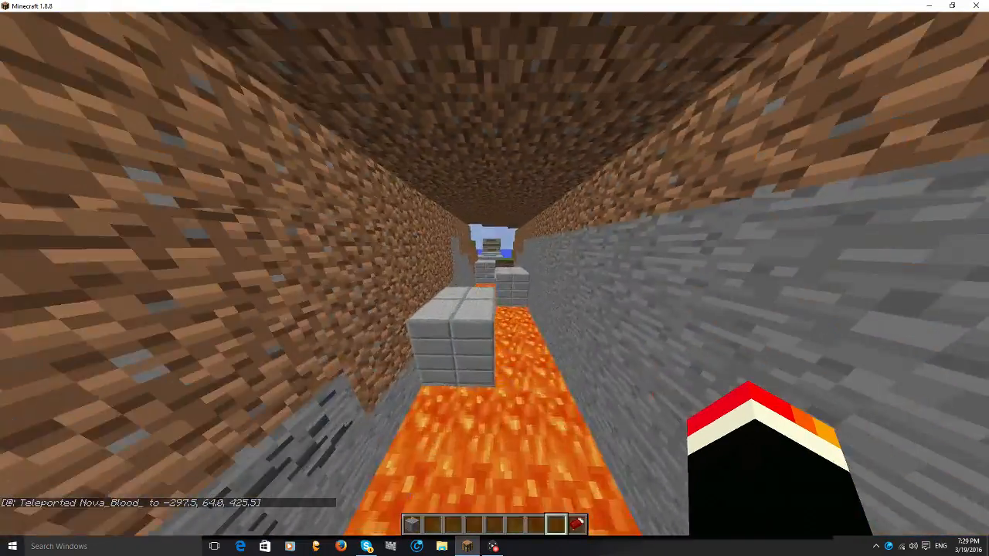
mouse_move(494, 274)
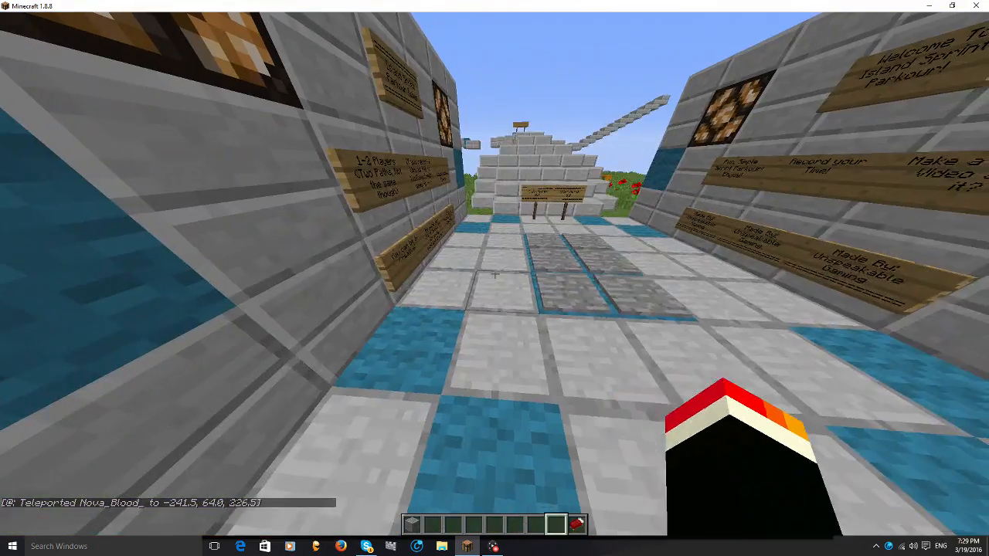
Bring up the Game Capture HD window from the taskbar after the lava tunnel run.
left_click(492, 546)
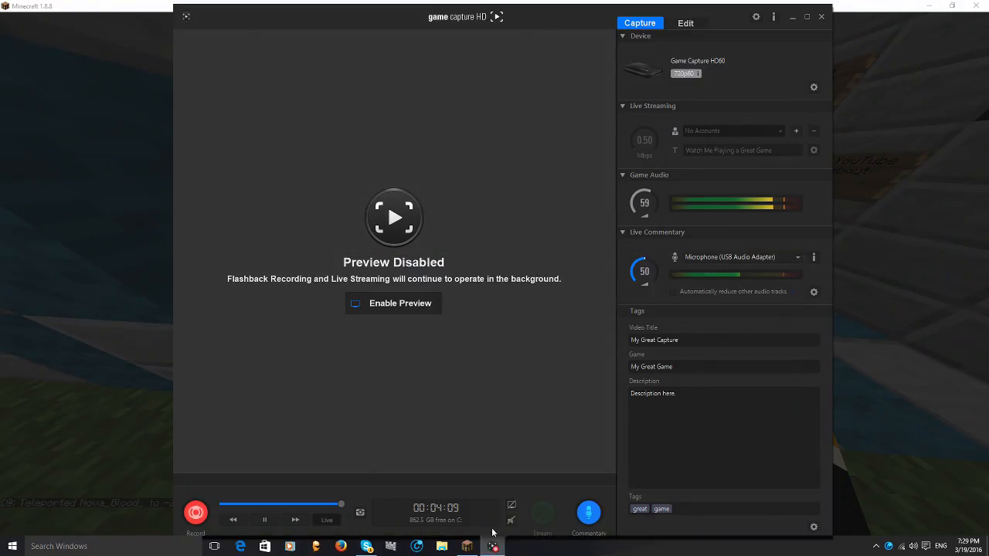
Check the 00:04:09 recording timer, then return to Minecraft at the island start.
left_click(393, 302)
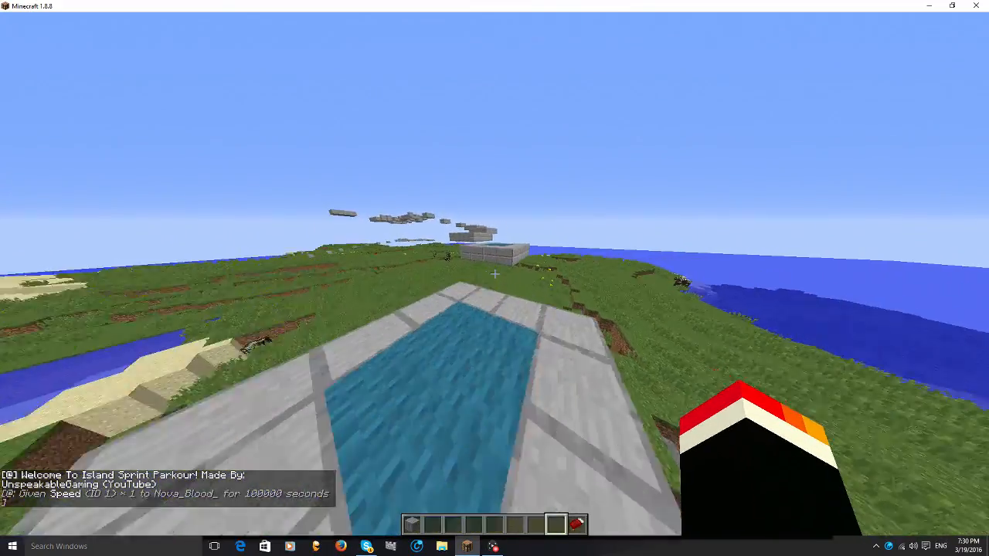
mouse_move(495, 278)
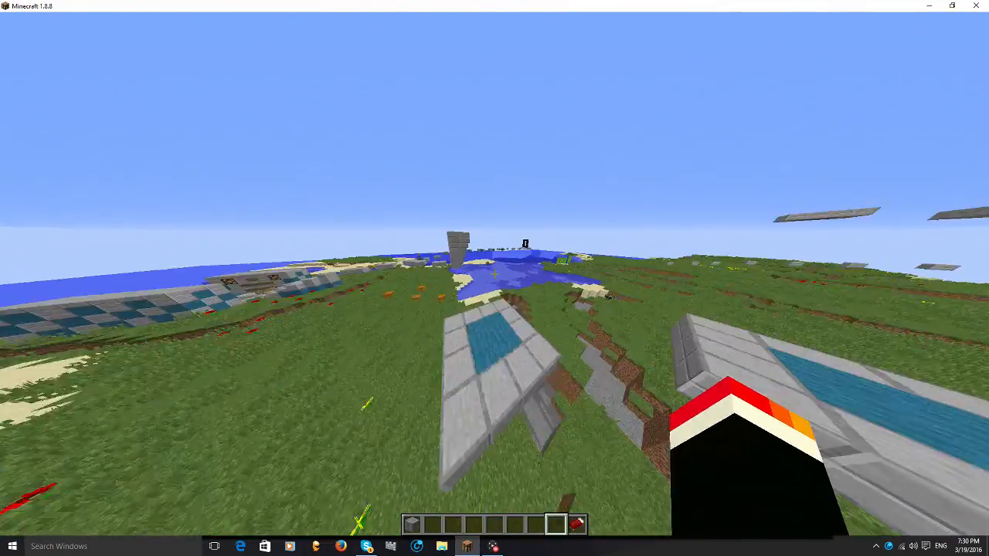
mouse_move(494, 278)
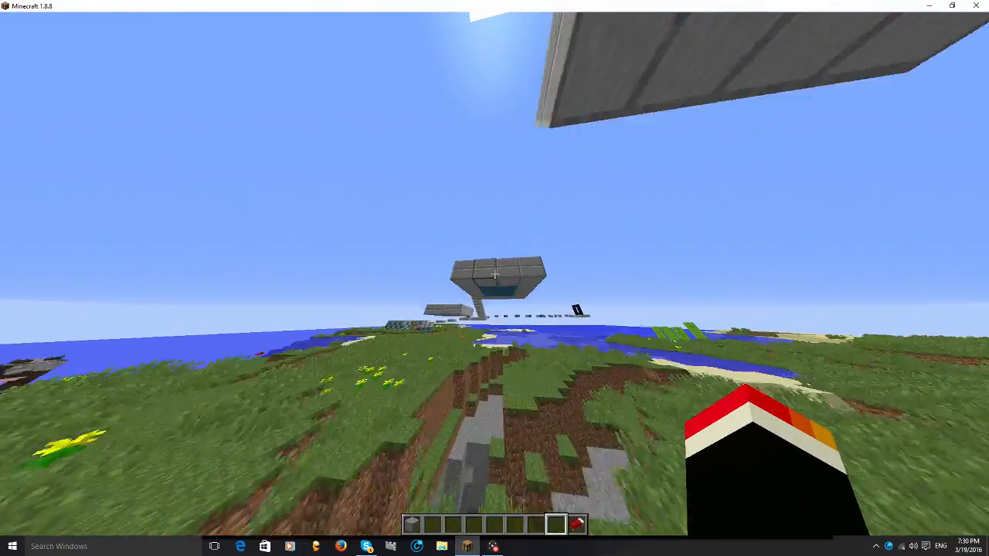
mouse_move(494, 278)
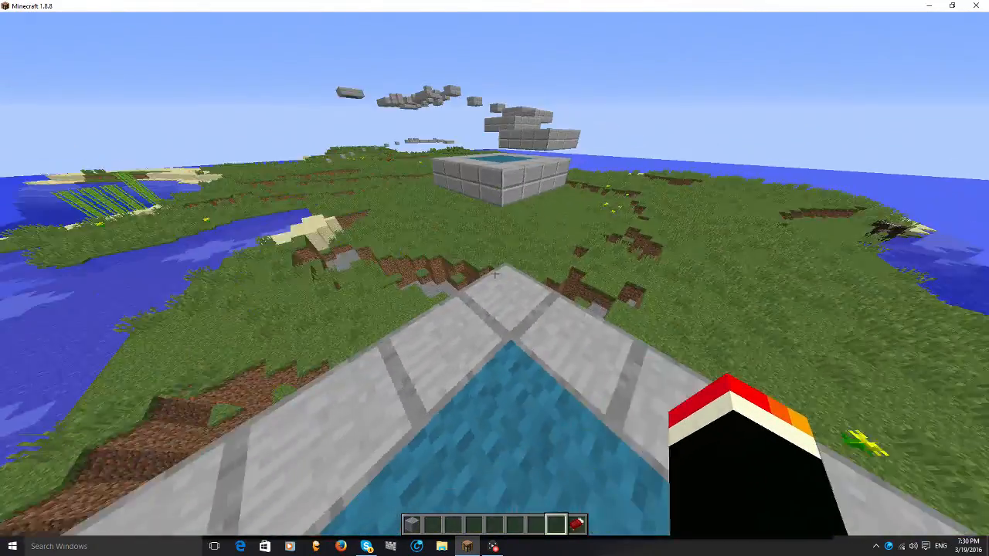
mouse_move(495, 279)
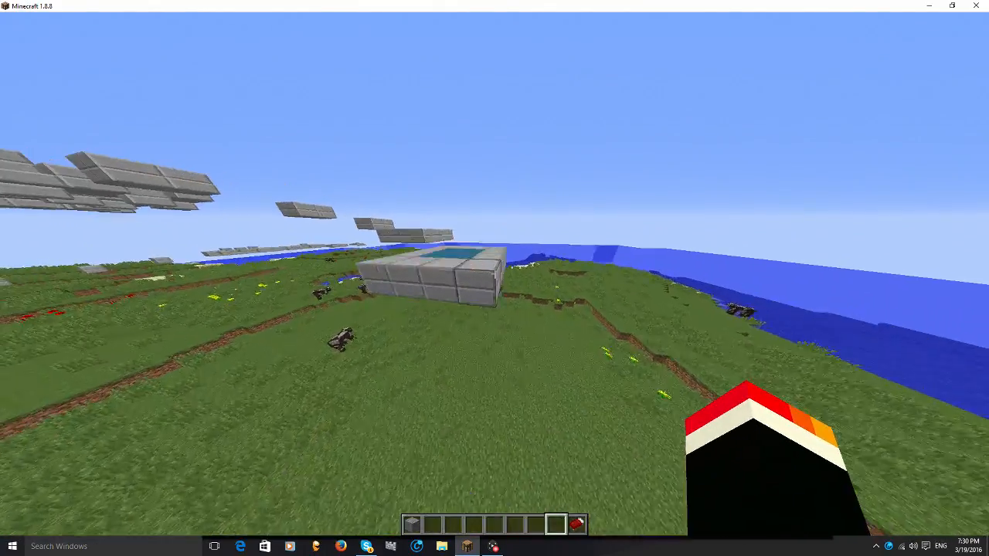
mouse_move(494, 278)
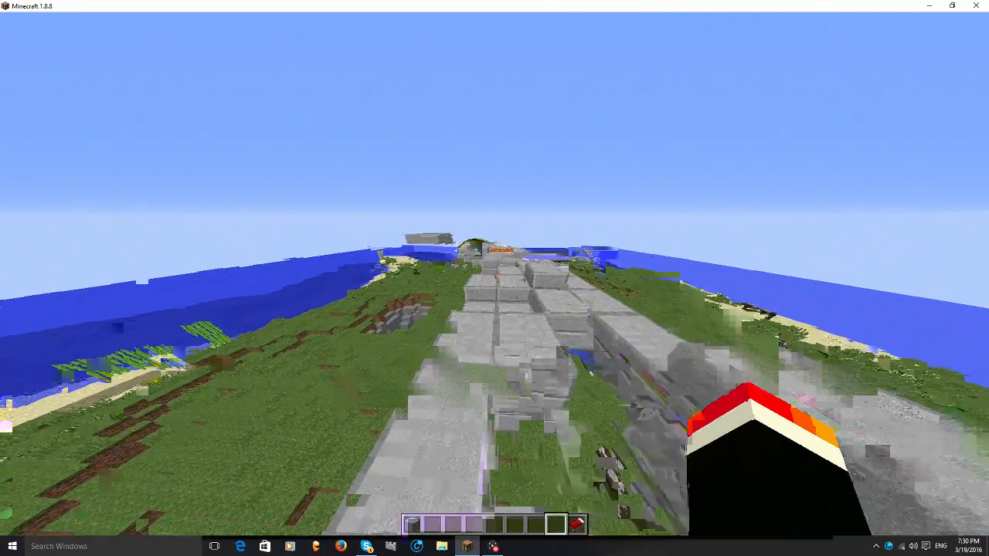
mouse_move(495, 278)
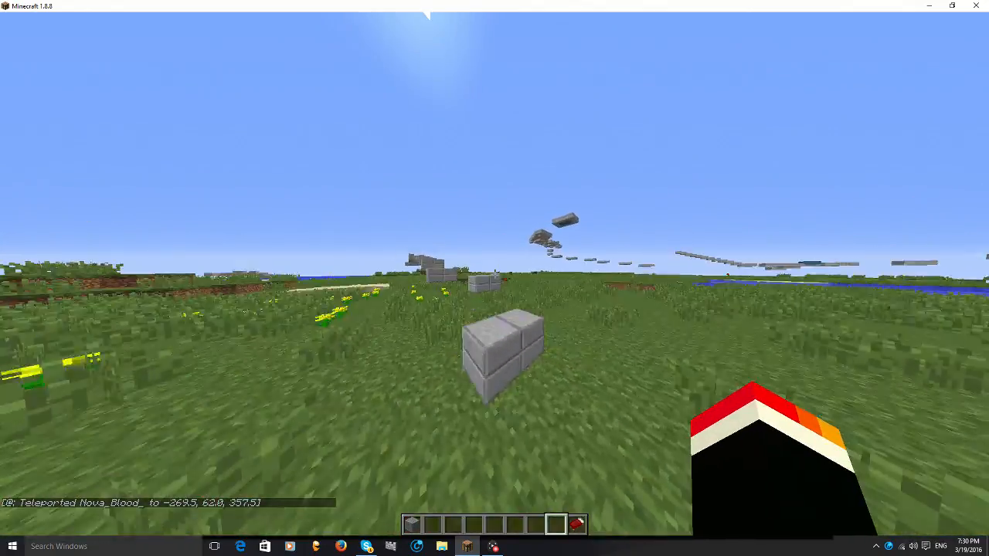
mouse_move(494, 278)
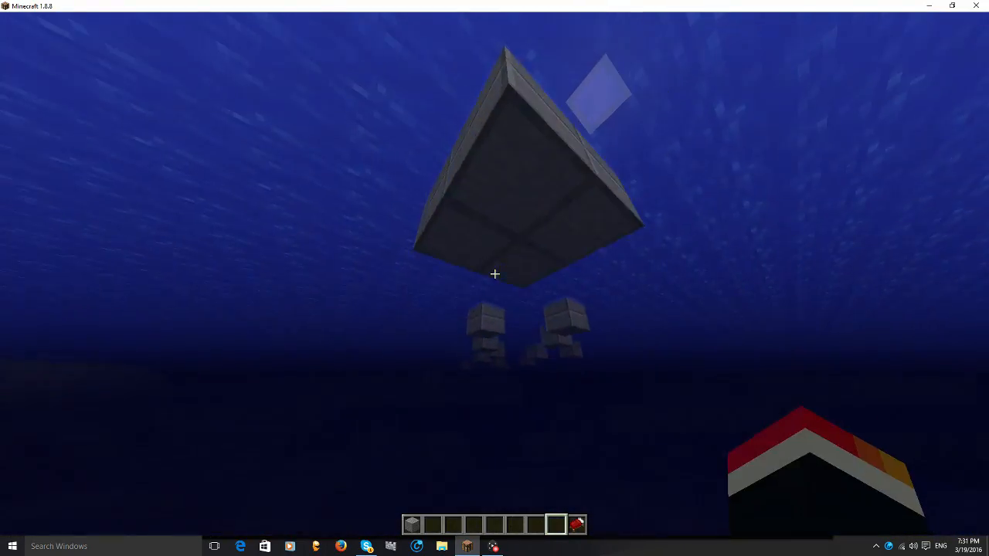
mouse_move(494, 275)
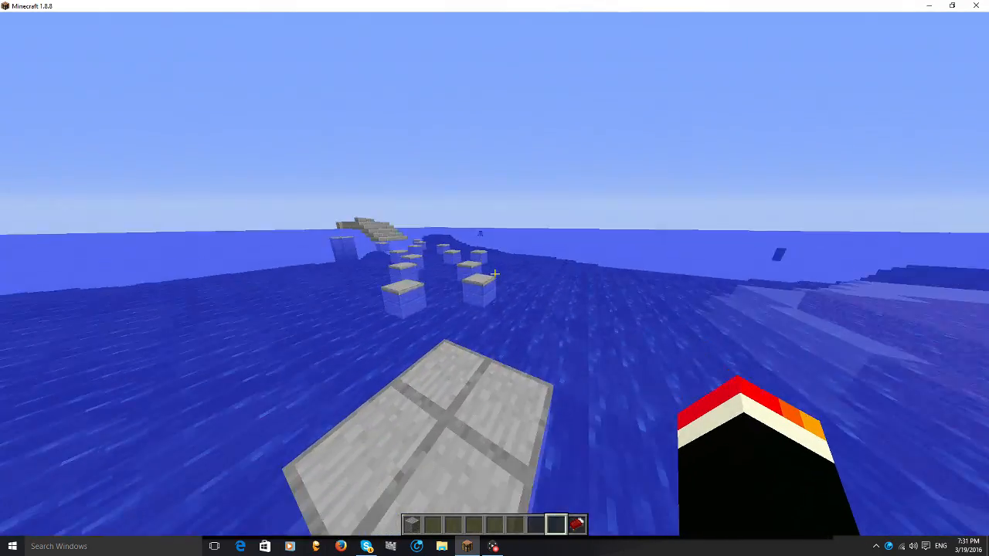
mouse_move(494, 273)
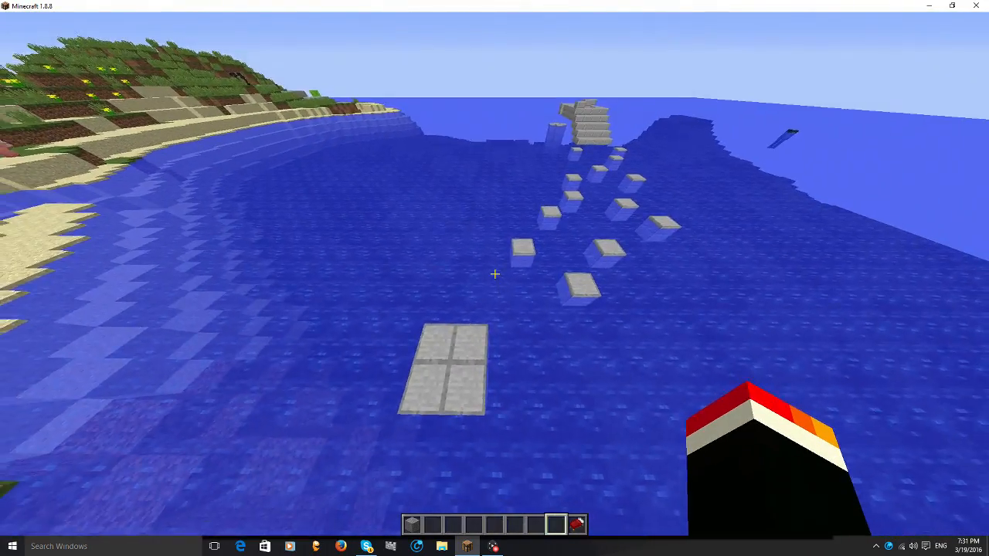
mouse_move(494, 275)
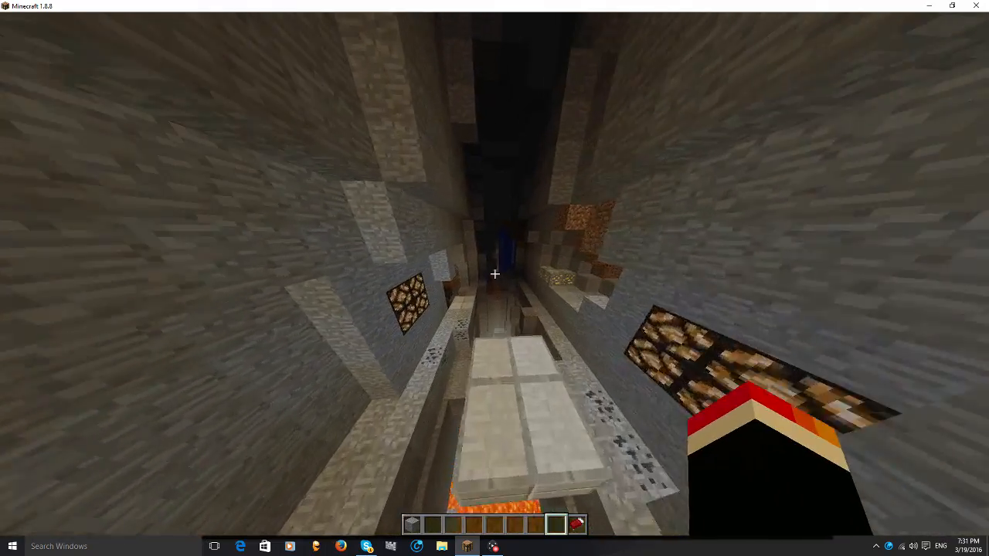
mouse_move(495, 278)
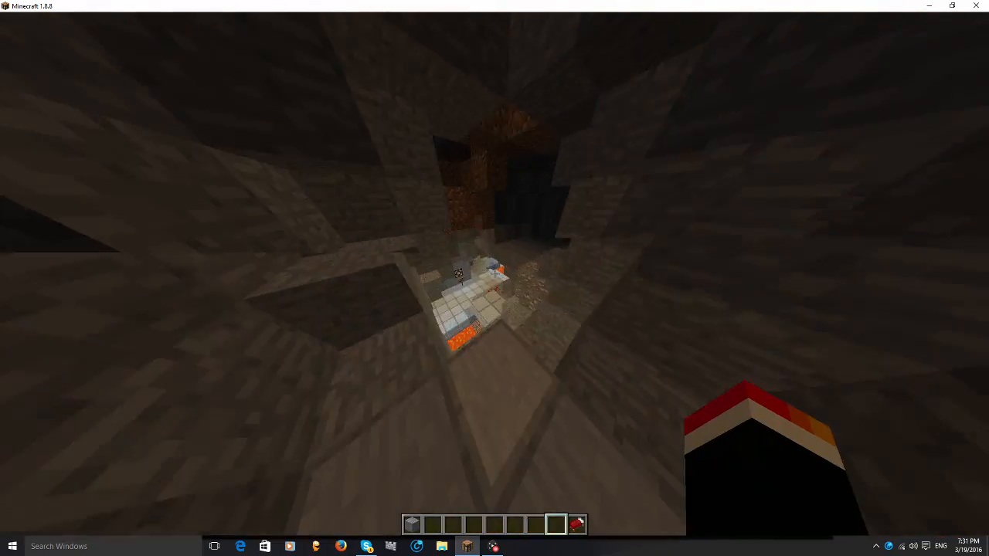
mouse_move(494, 278)
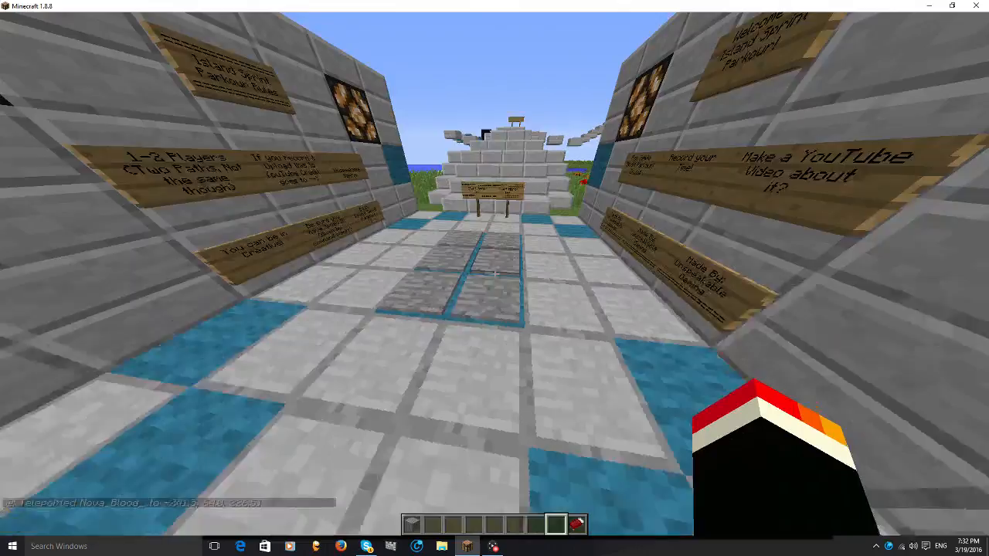
mouse_move(495, 278)
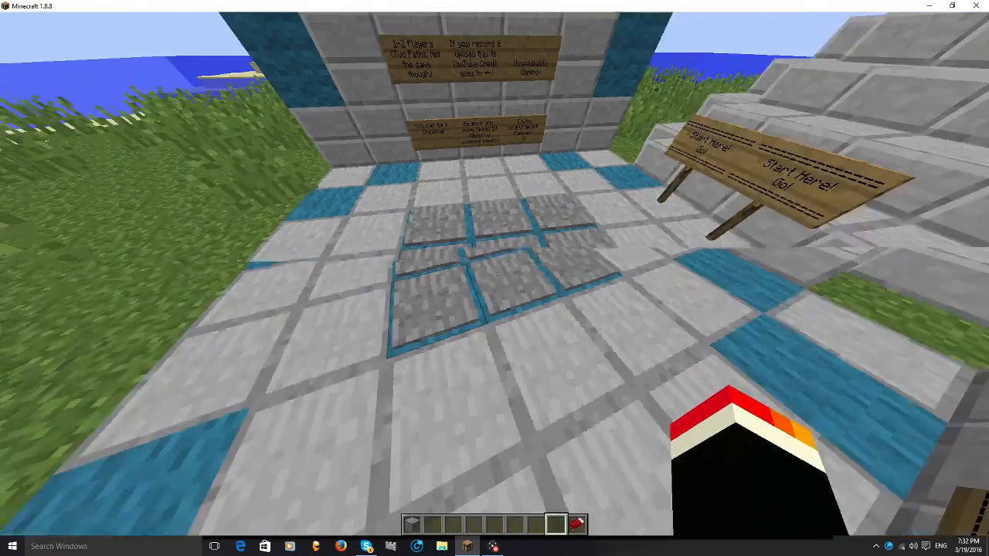
Pause Minecraft with Esc after finishing the cave course.
key("Escape")
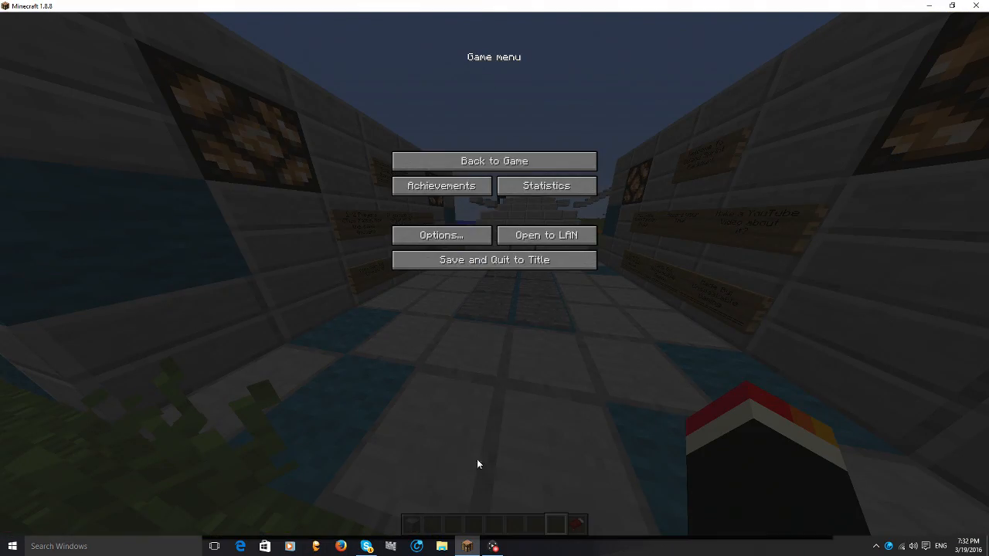
Disable the Game Capture HD live preview and minimize the window back to Minecraft.
left_click(493, 546)
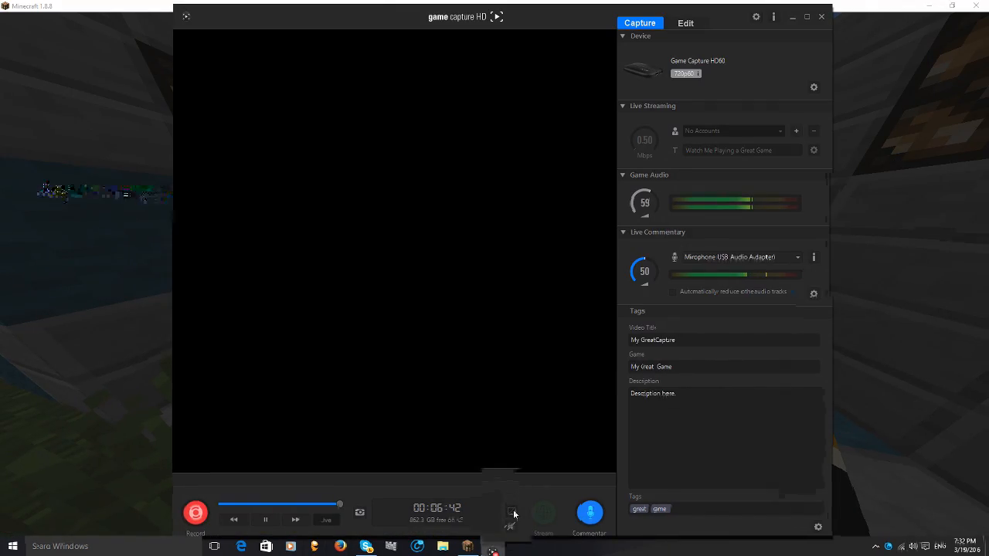
left_click(512, 506)
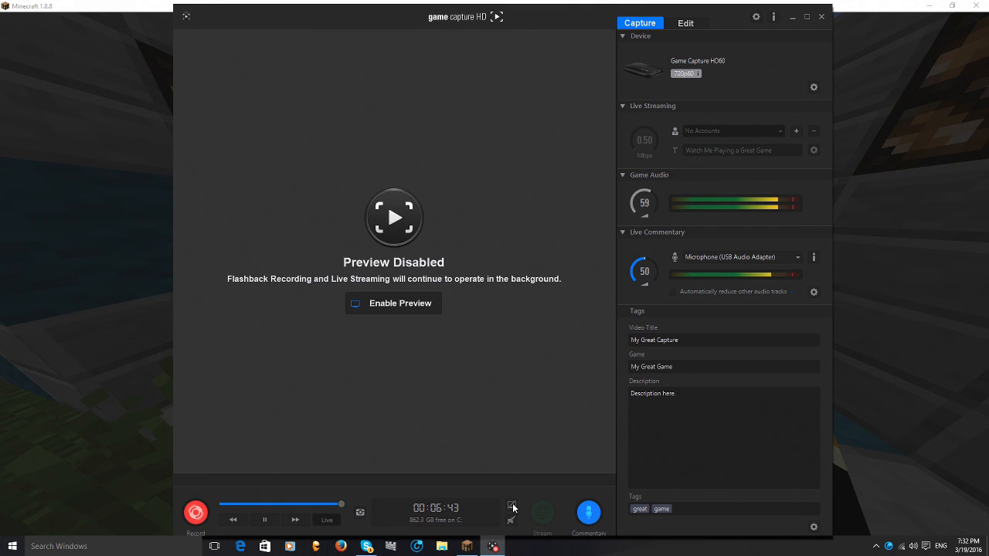
left_click(393, 302)
type("/time")
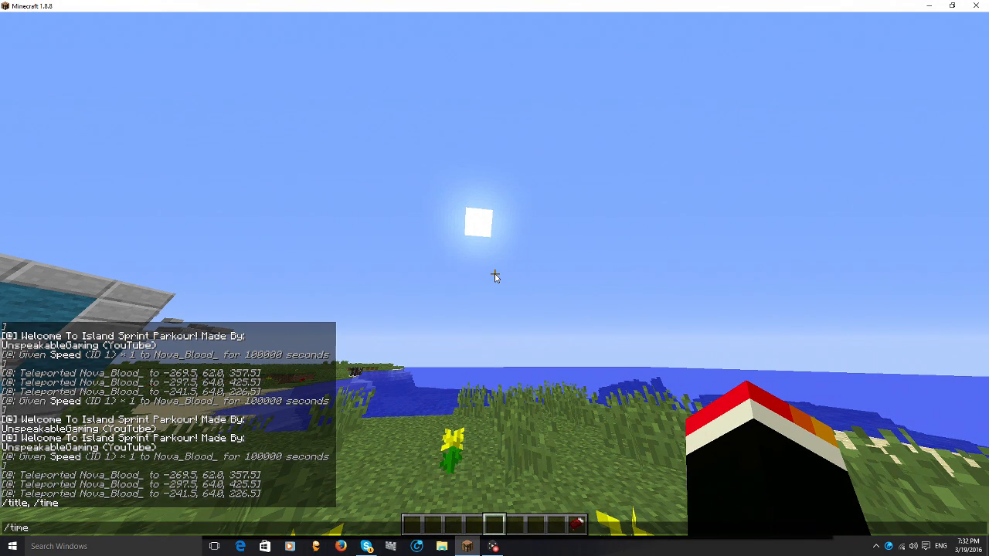
Finish the /time set chat command and face the checkered start gateway.
type("set")
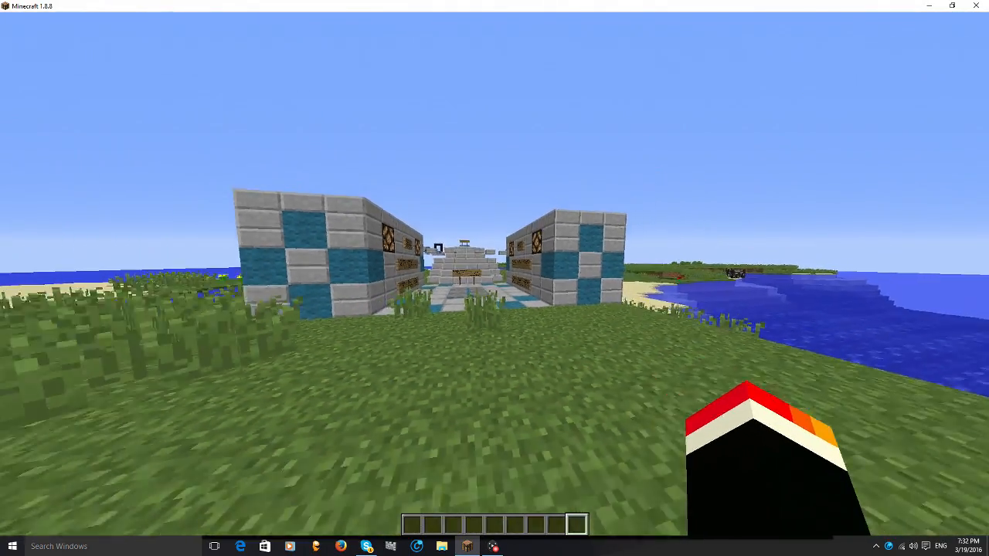
Sprint past the start building to the water-centered stone path and floating jumps.
key("w")
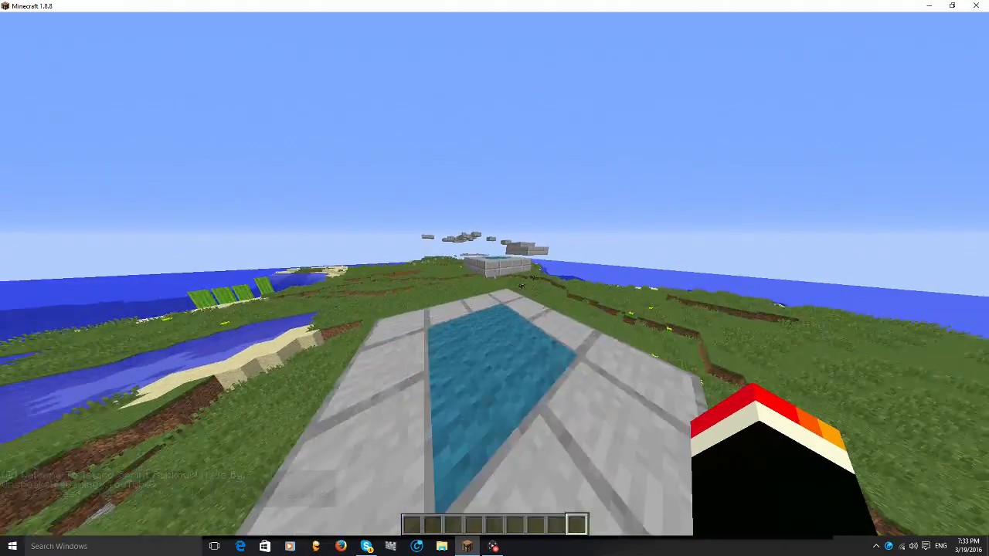
mouse_move(494, 278)
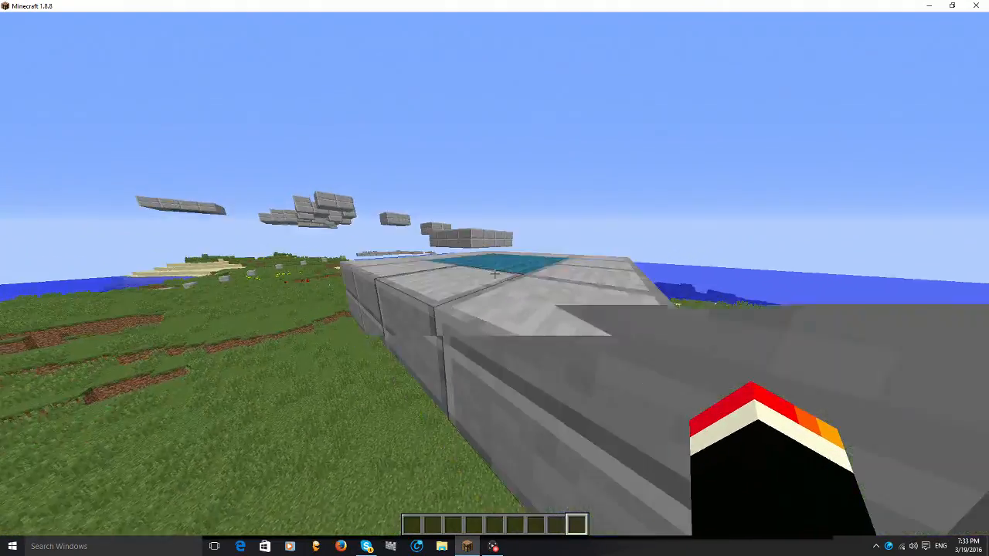
mouse_move(494, 278)
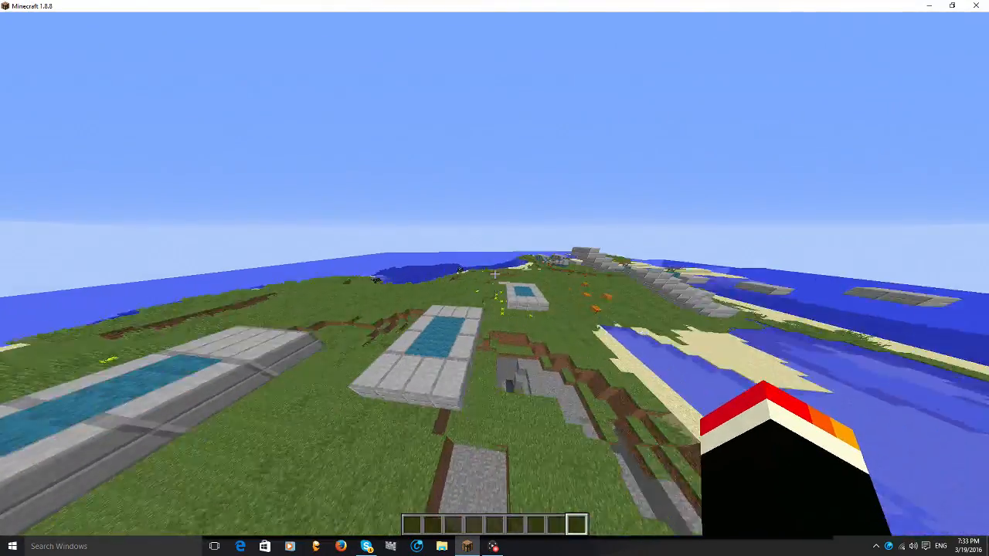
mouse_move(494, 278)
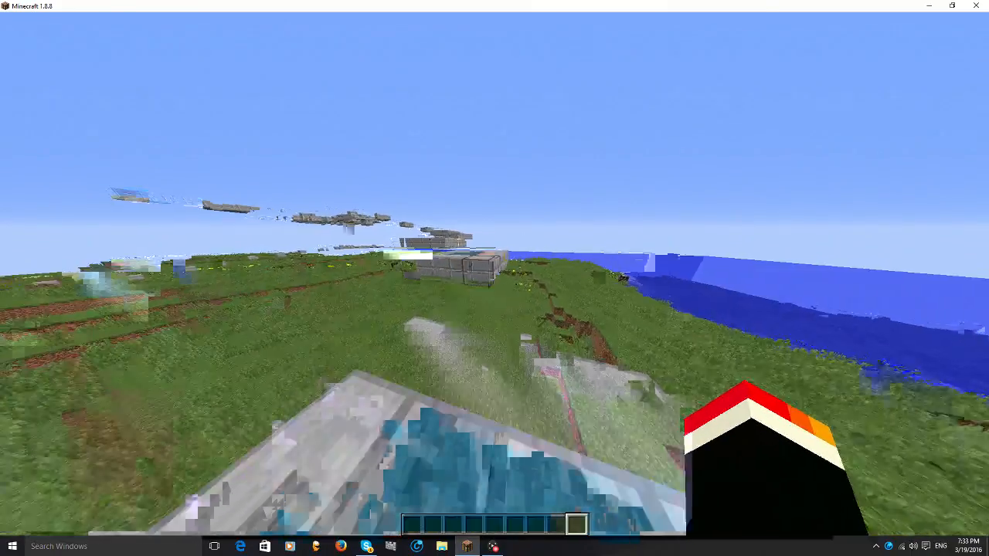
mouse_move(494, 278)
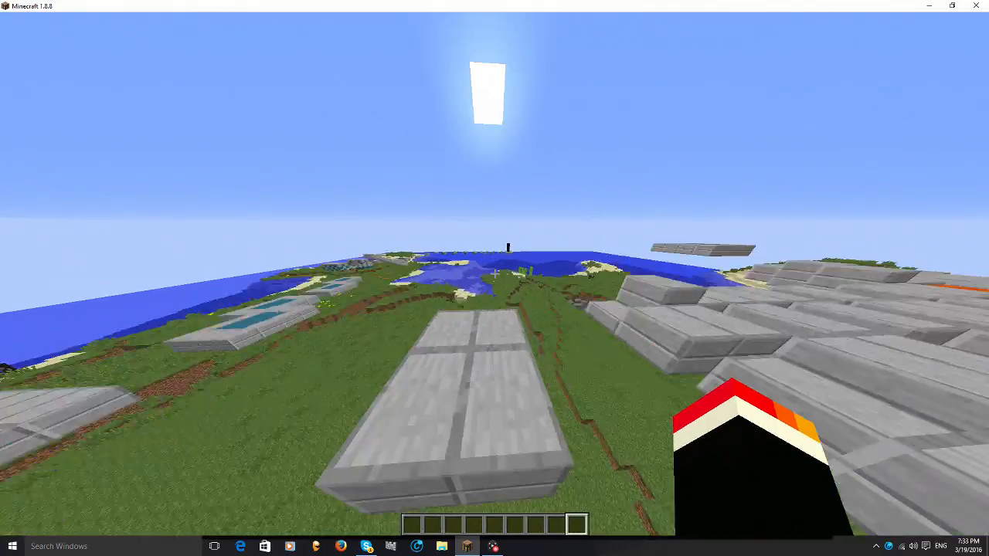
mouse_move(495, 278)
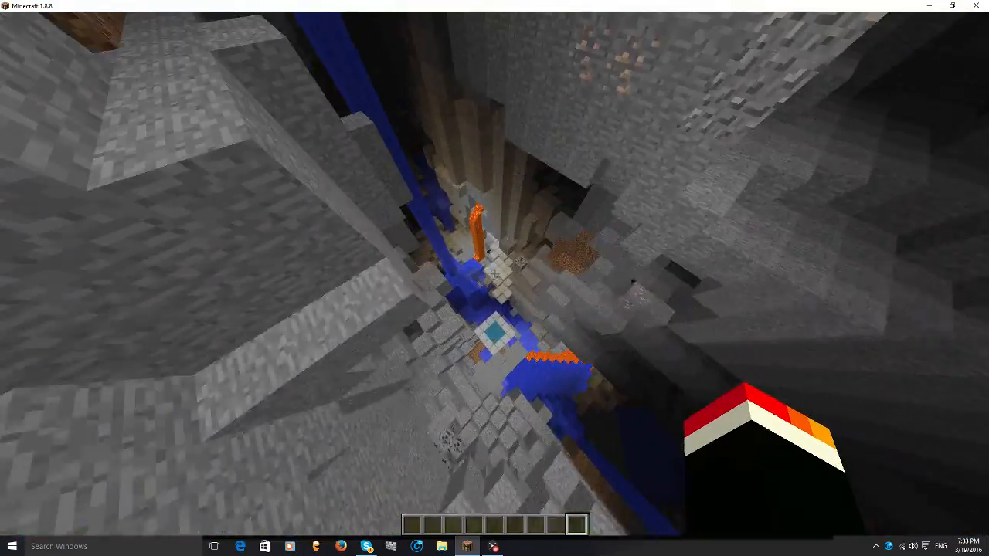
mouse_move(494, 279)
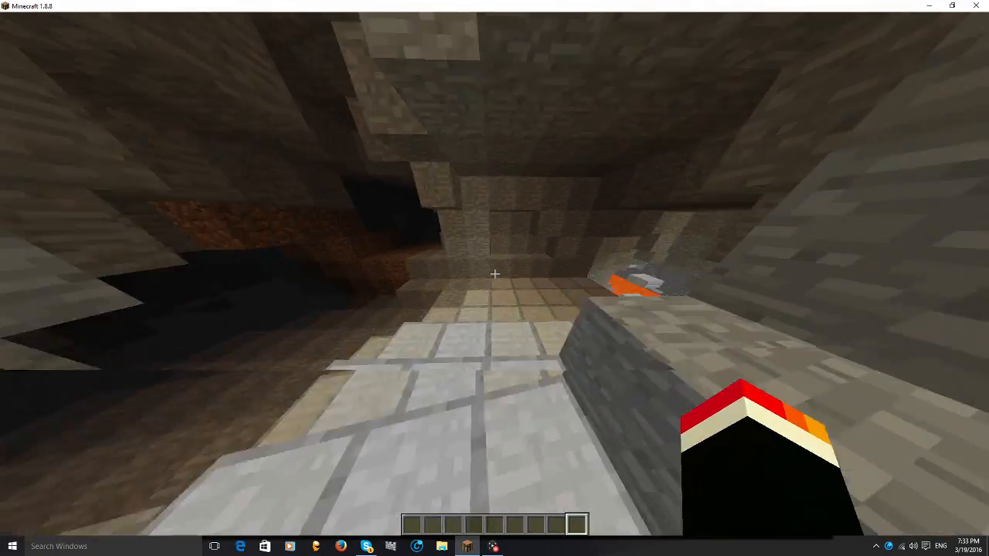
mouse_move(495, 278)
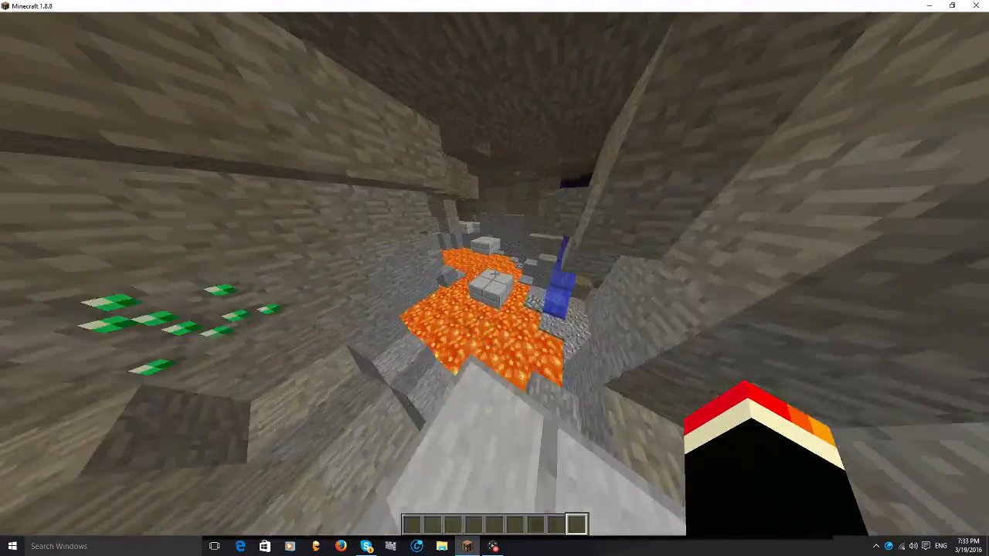
mouse_move(495, 278)
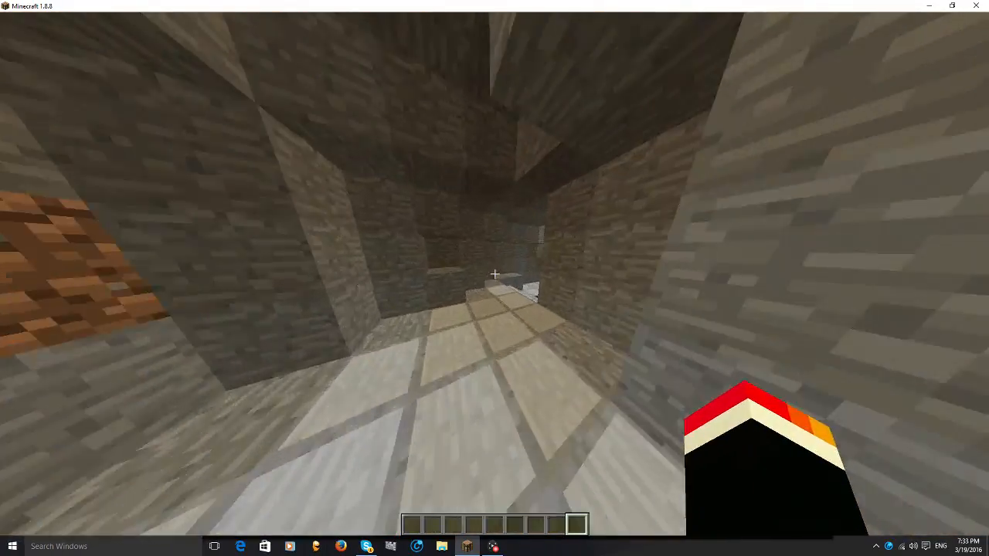
mouse_move(494, 278)
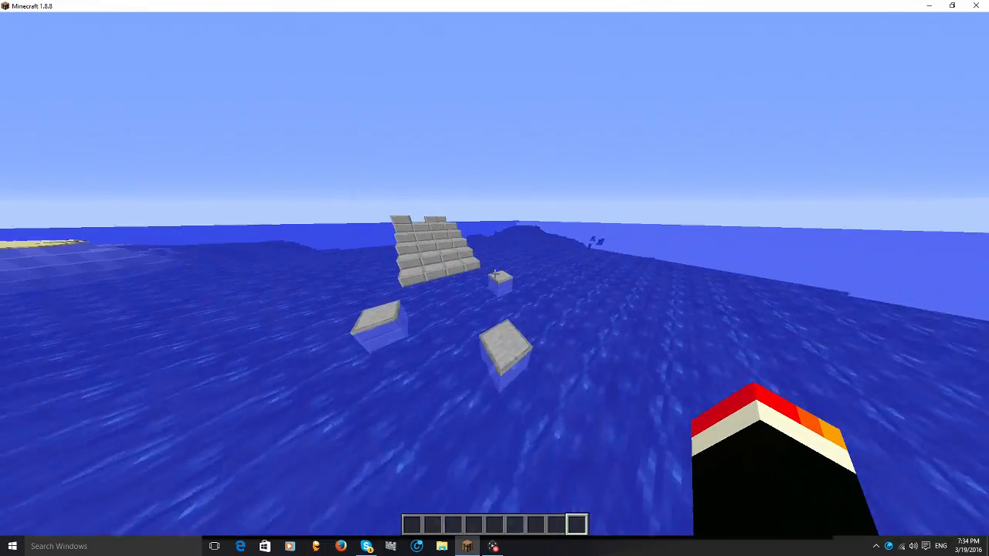
mouse_move(494, 278)
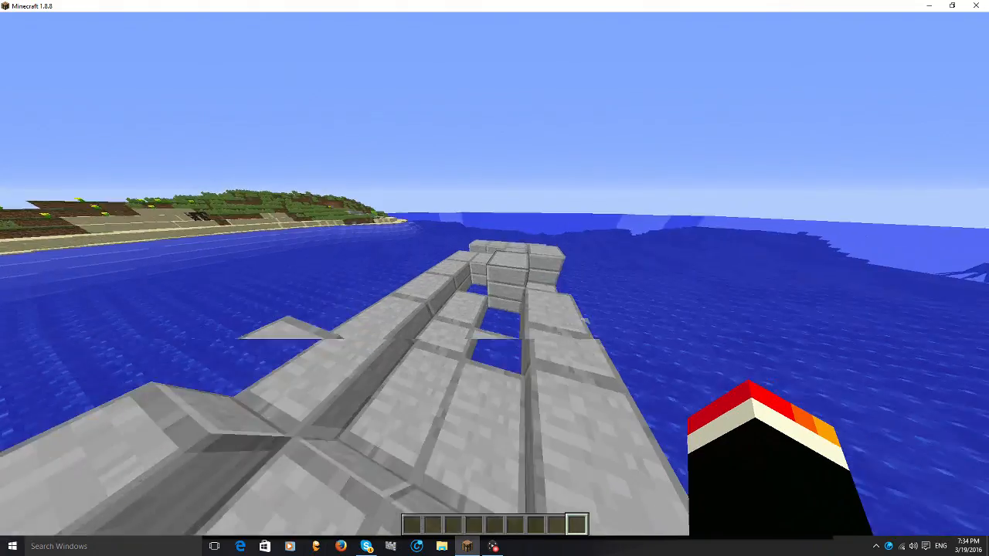
mouse_move(494, 278)
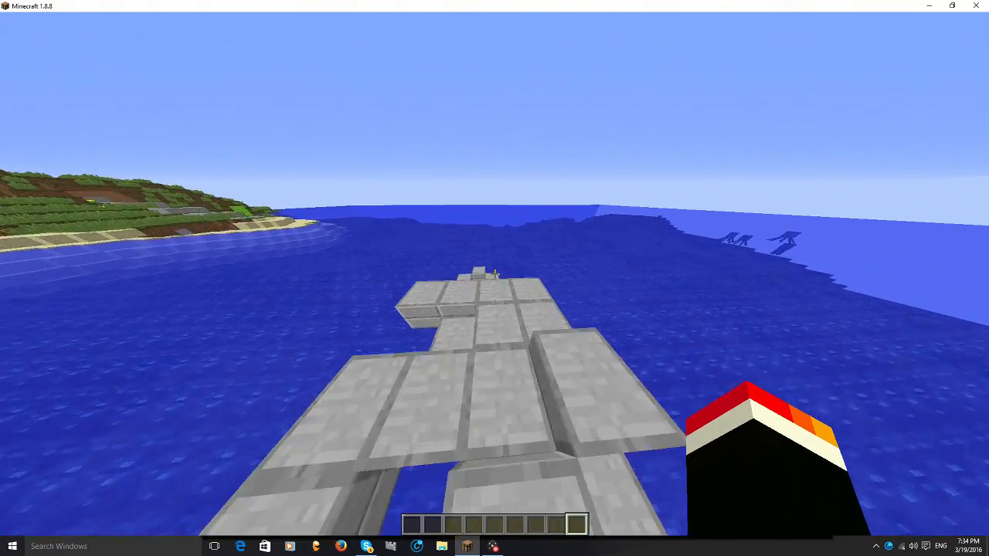
mouse_move(495, 270)
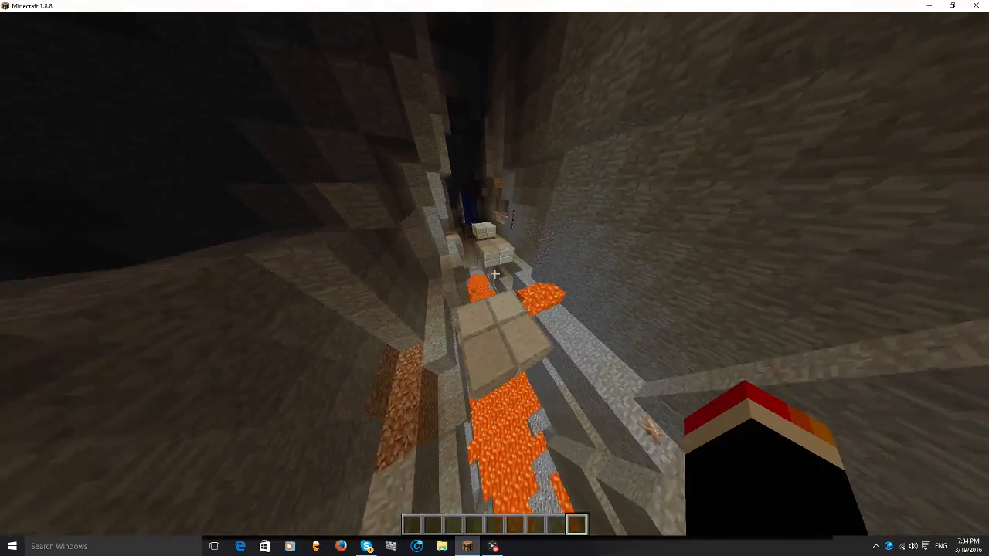
mouse_move(495, 274)
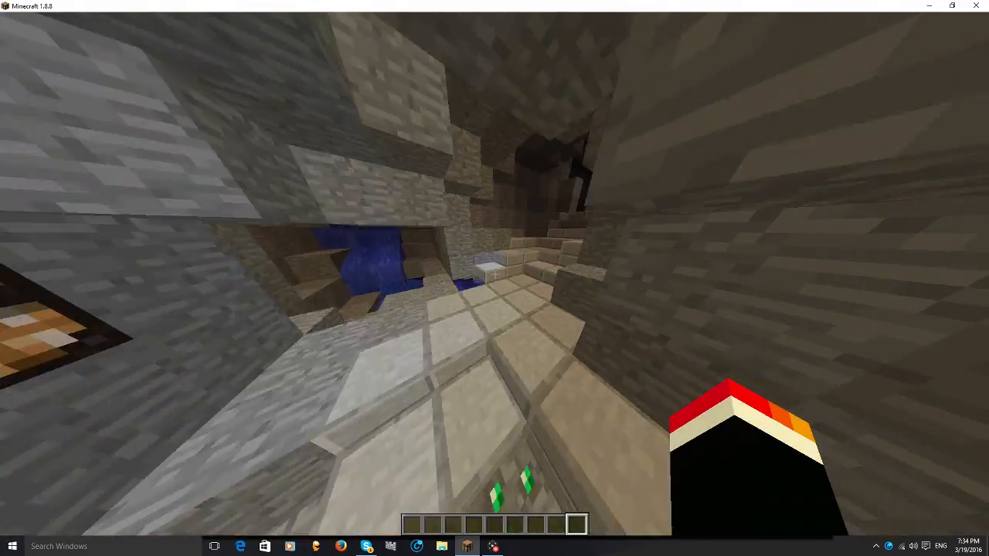
mouse_move(494, 274)
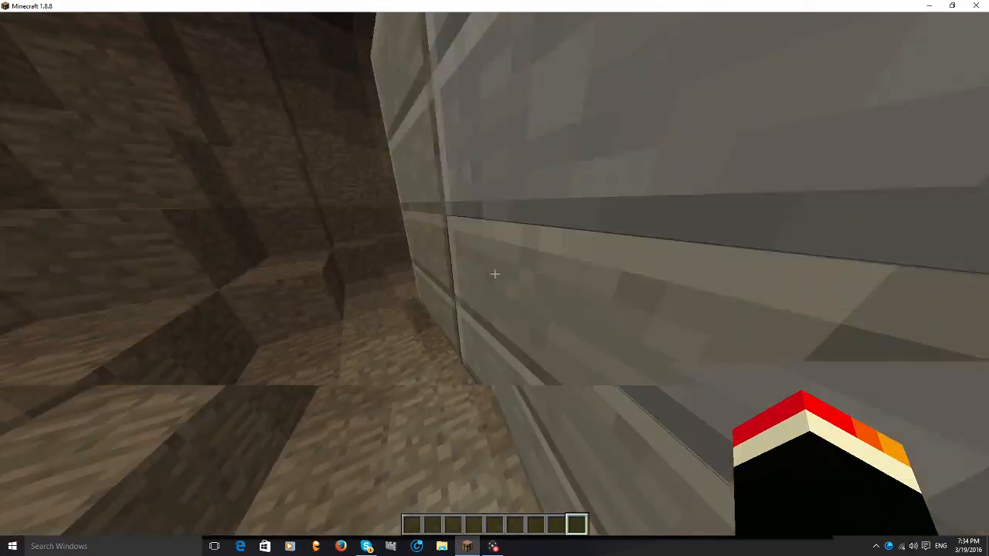
mouse_move(494, 278)
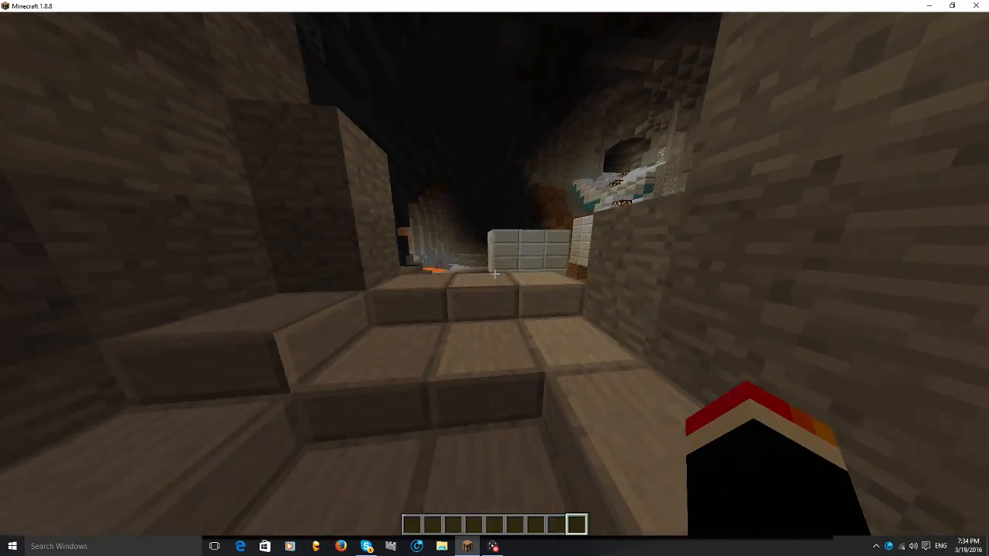
mouse_move(495, 278)
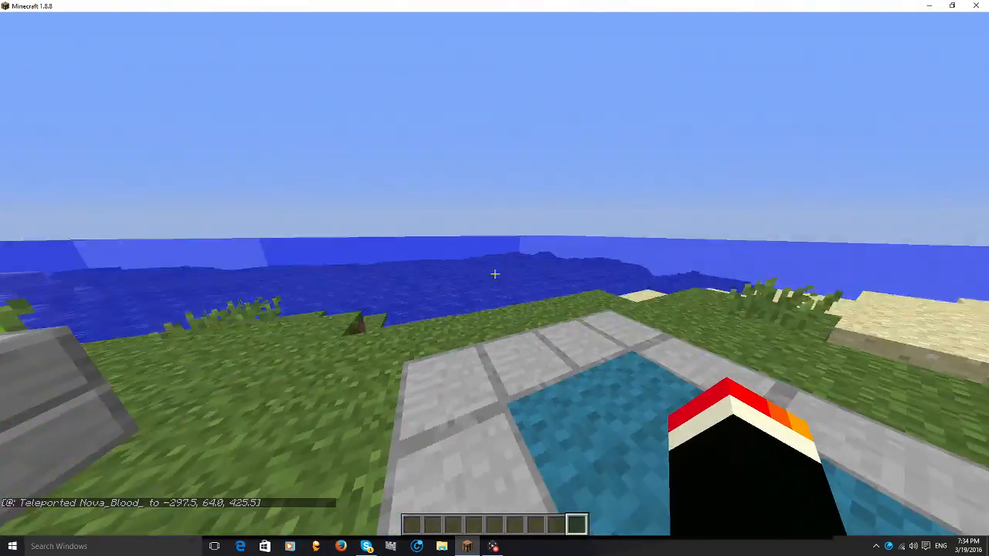
mouse_move(495, 275)
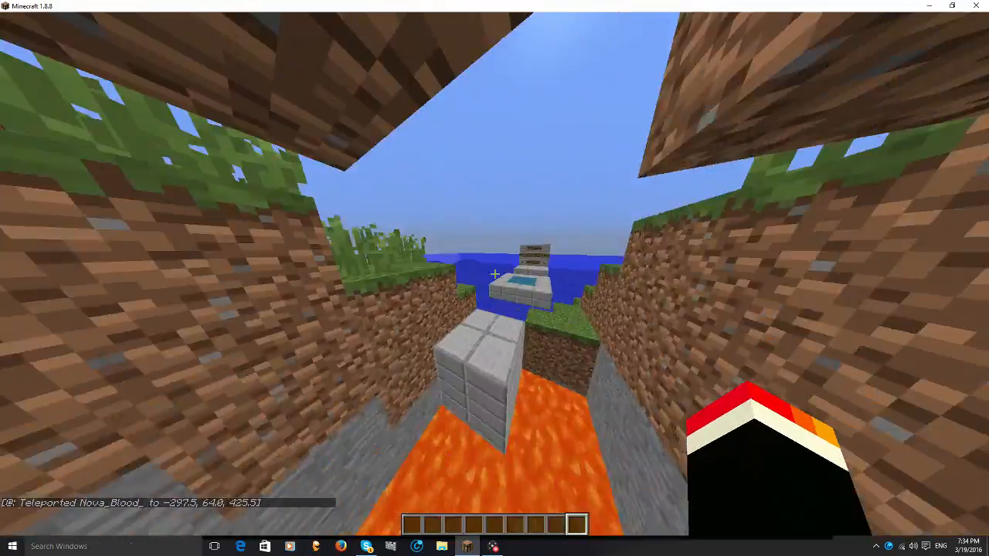
mouse_move(494, 278)
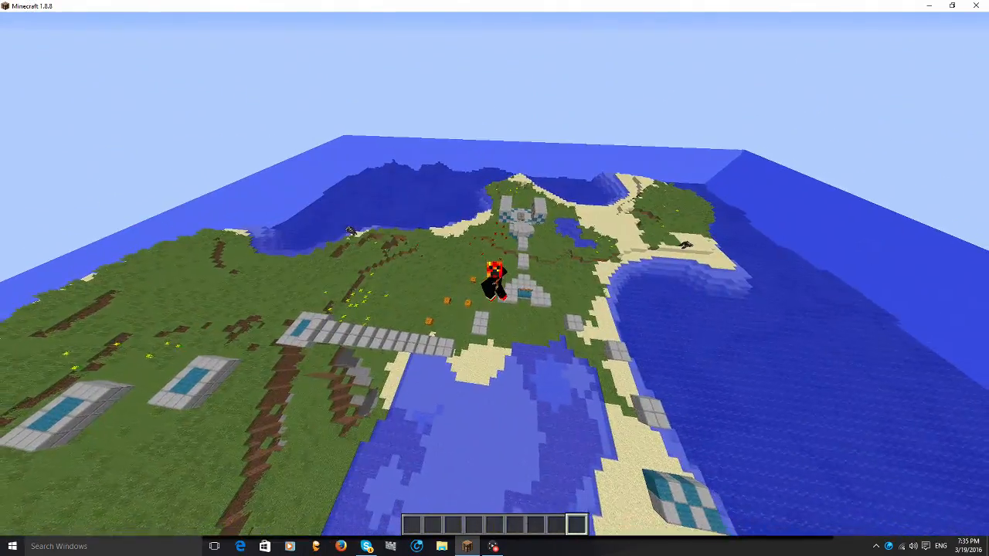
mouse_move(494, 278)
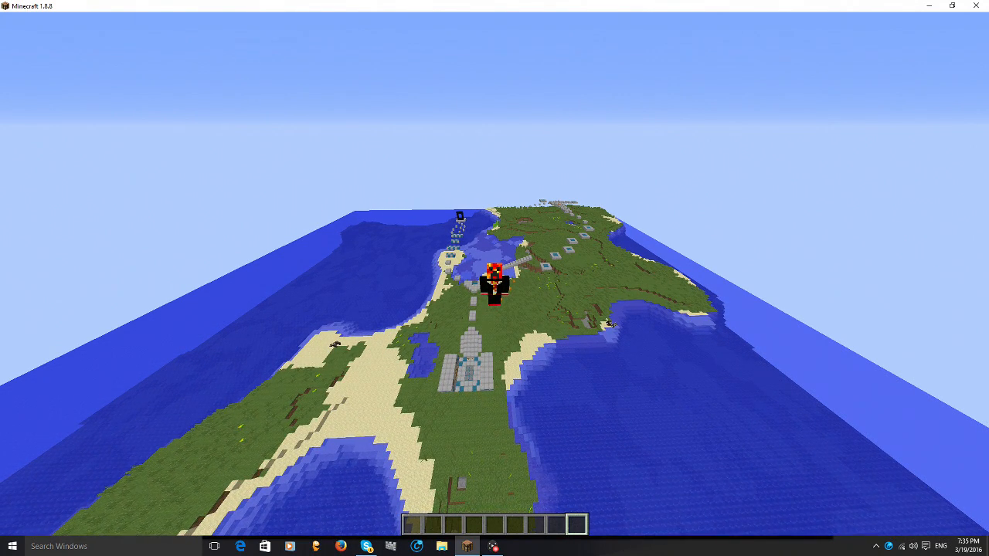
Pause with Esc while hovering high above the whole island.
key("Escape")
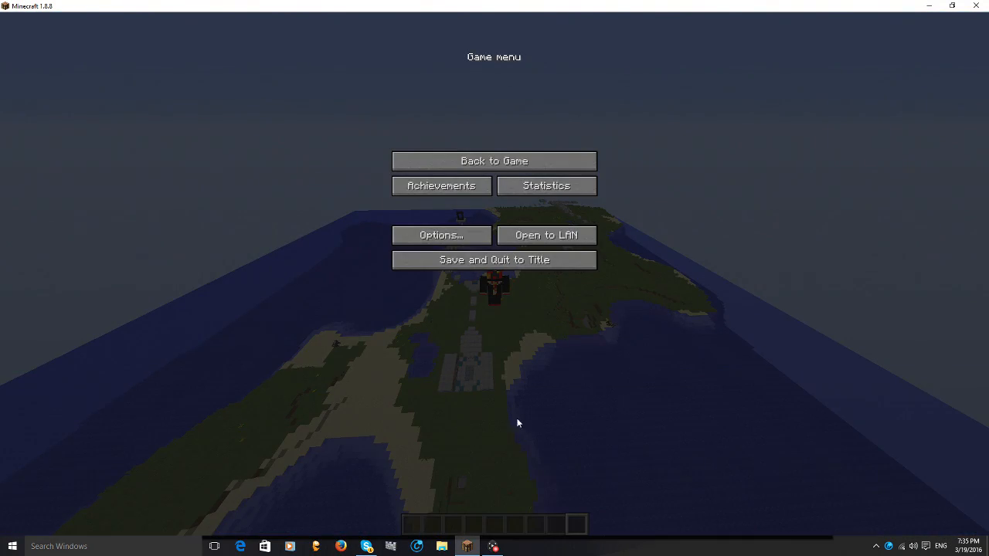